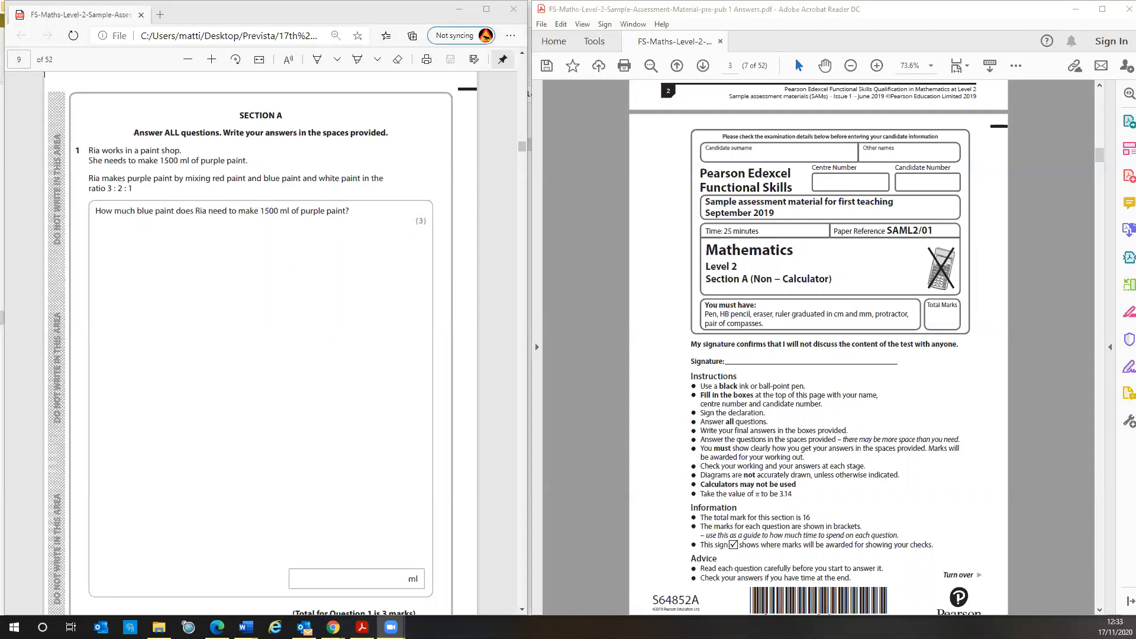
mouse_move(552, 462)
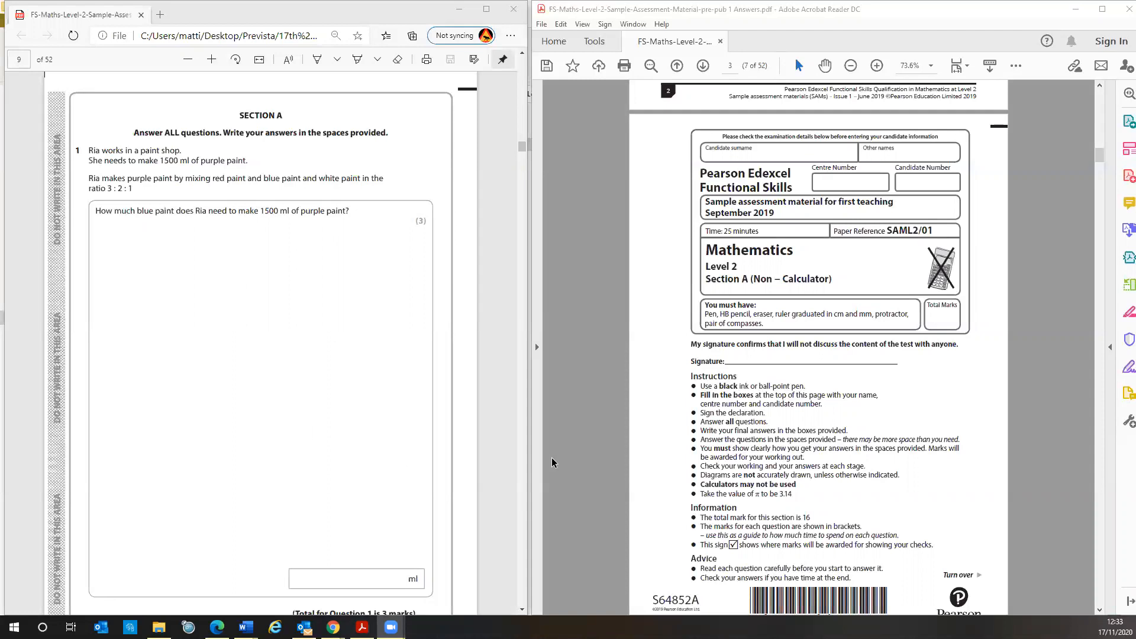
mouse_move(556, 464)
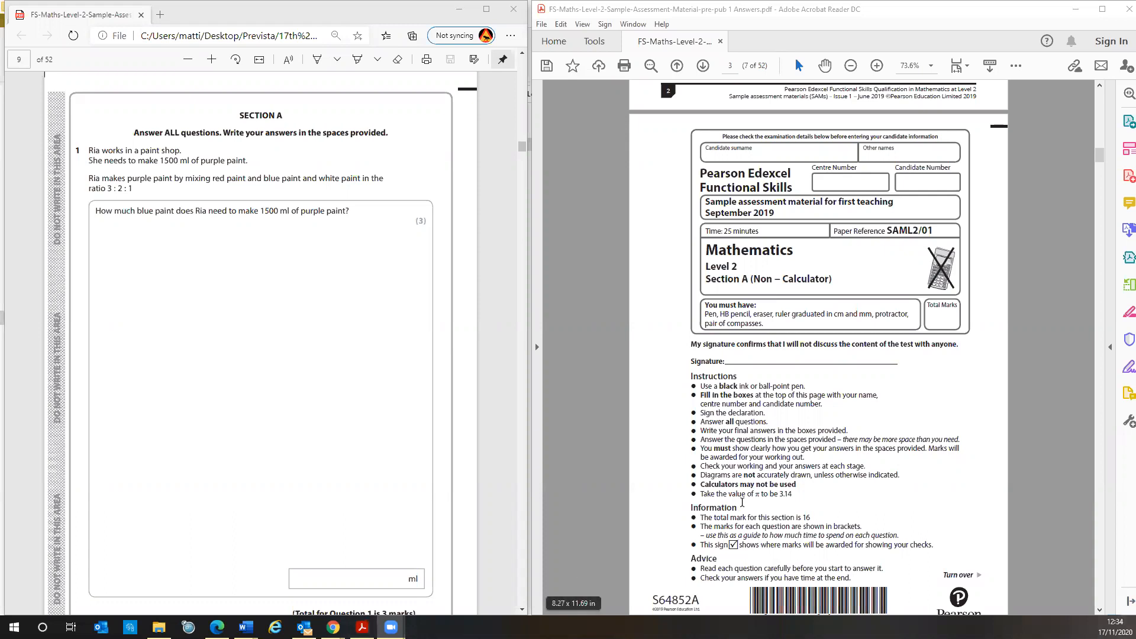
scroll("down", 3)
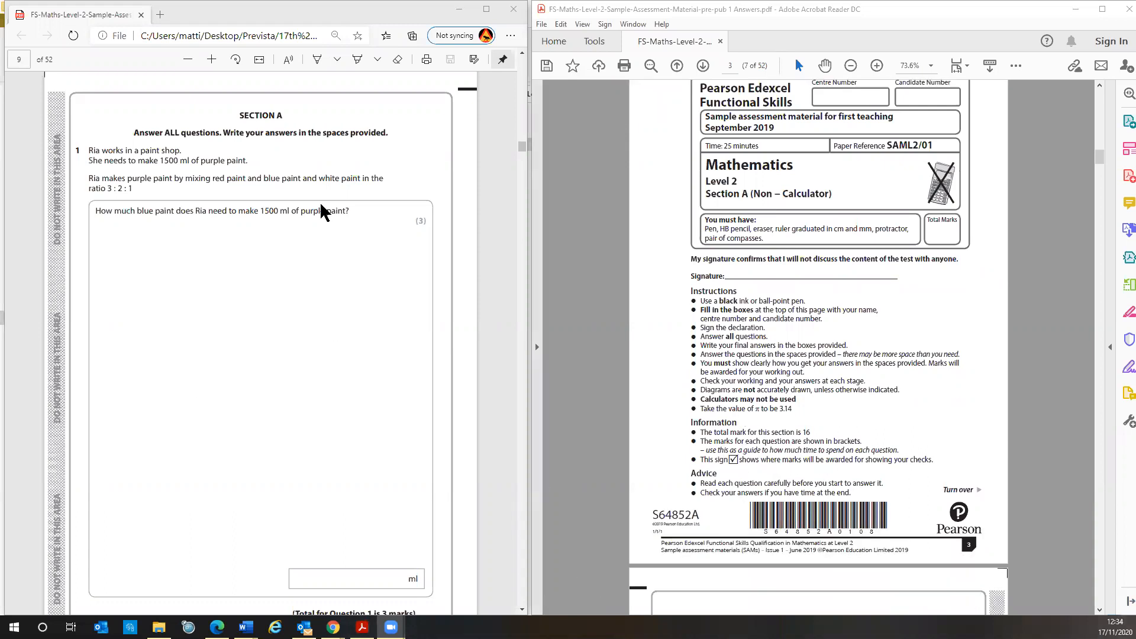
mouse_move(273, 433)
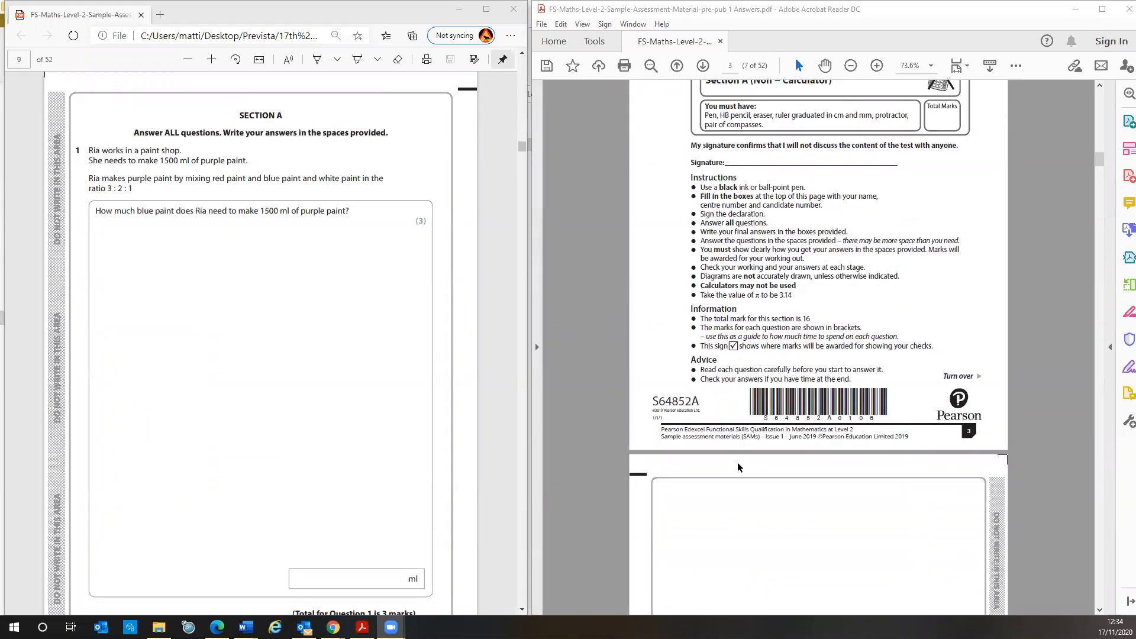
scroll("down", 3)
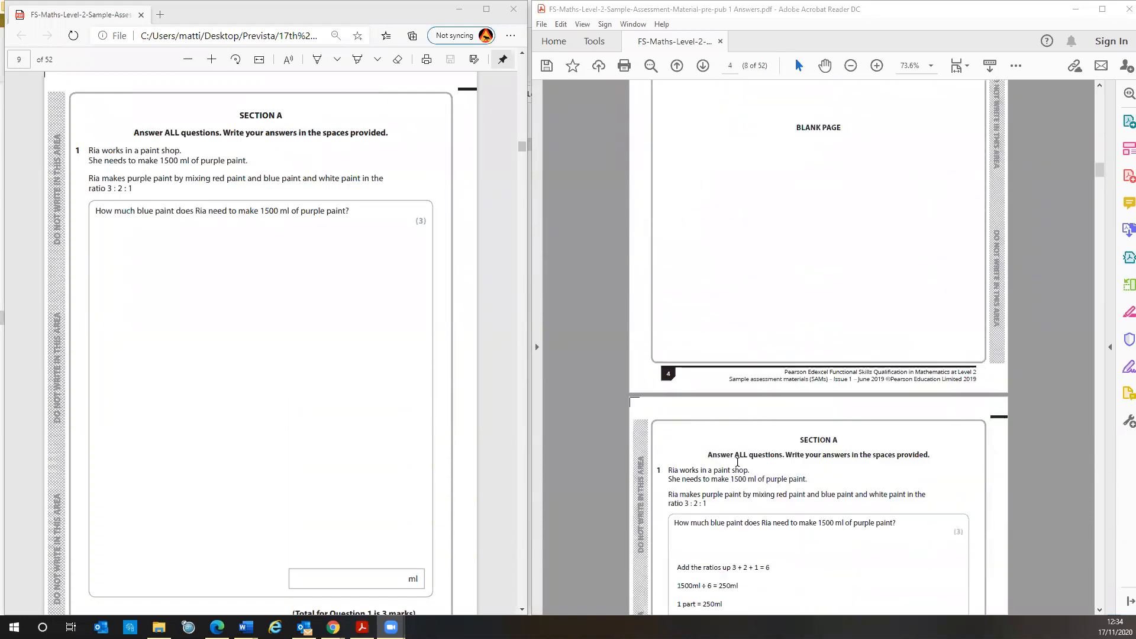
scroll("down", 3)
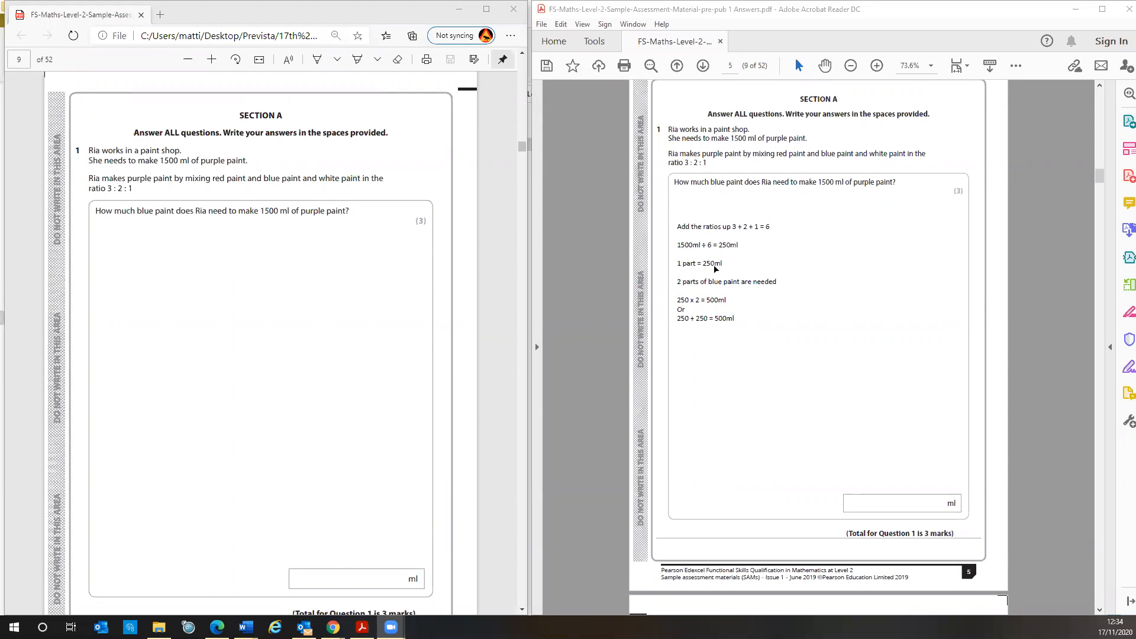
mouse_move(729, 307)
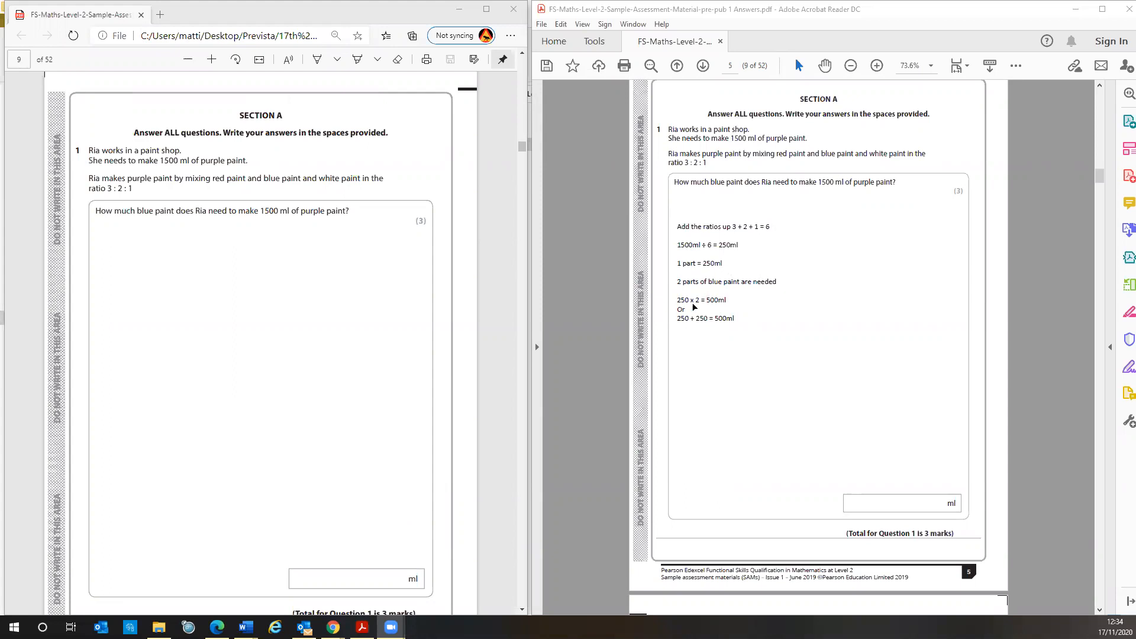
mouse_move(756, 326)
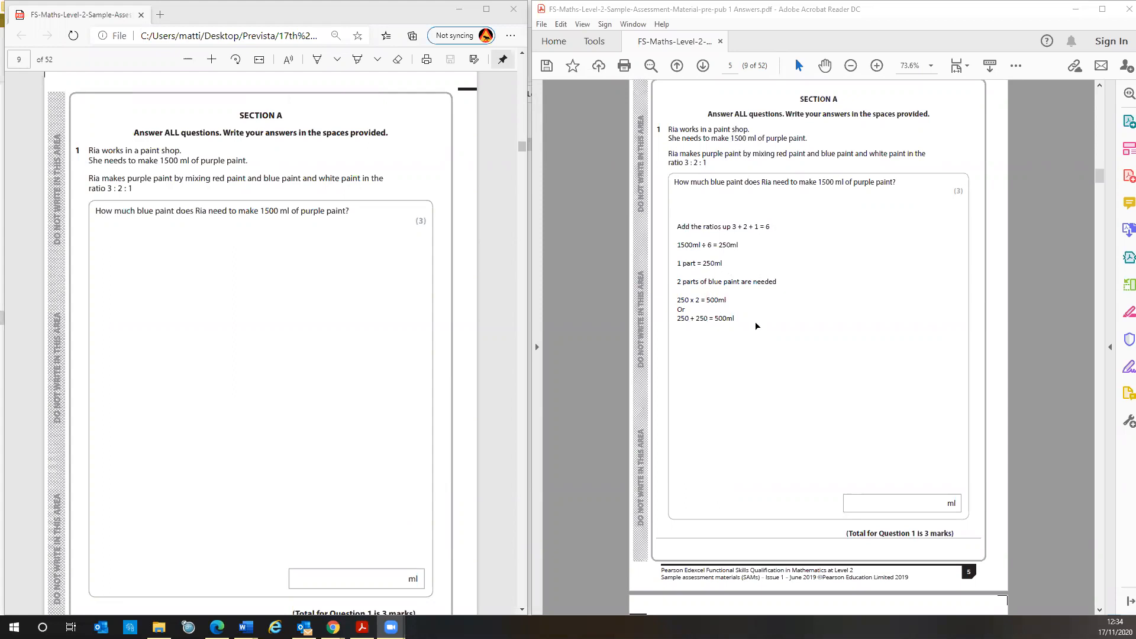
mouse_move(903, 329)
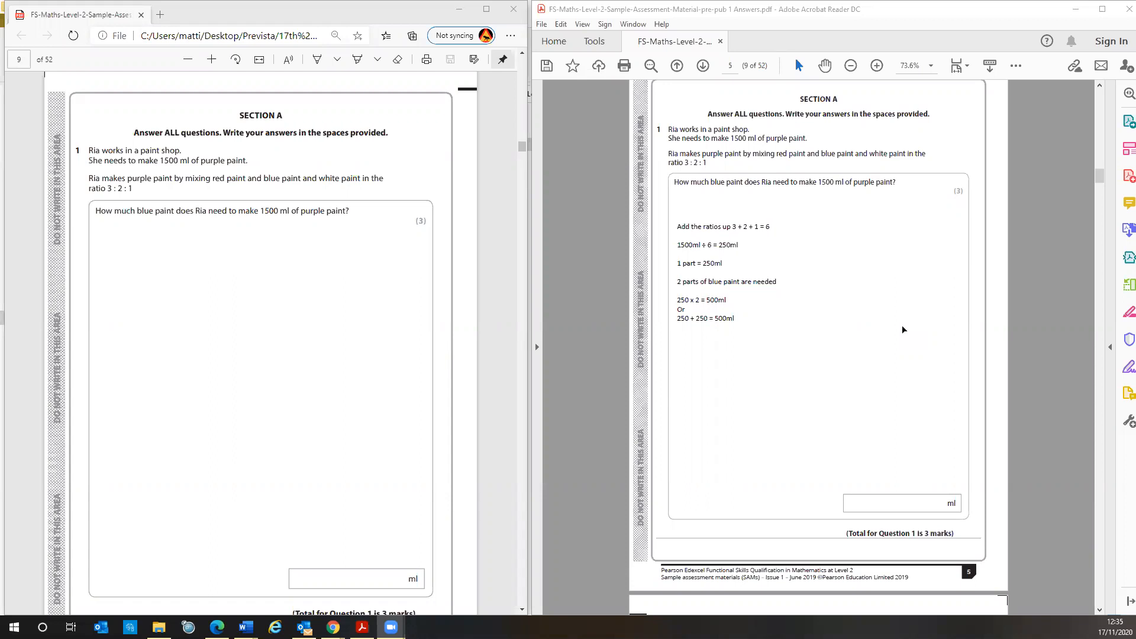
mouse_move(697, 324)
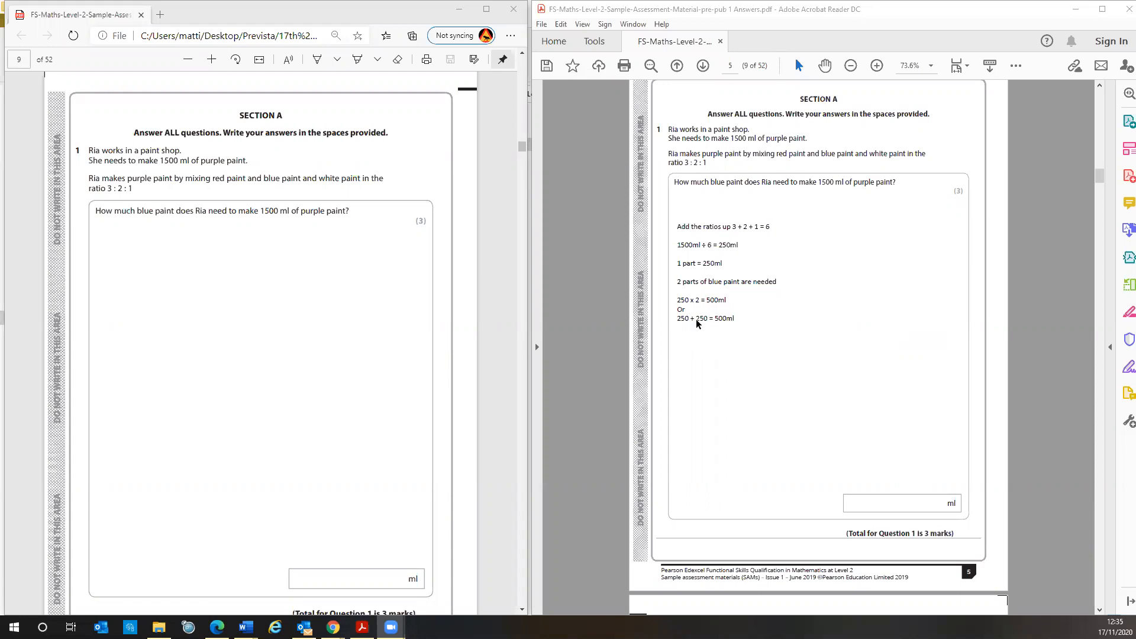
mouse_move(336, 377)
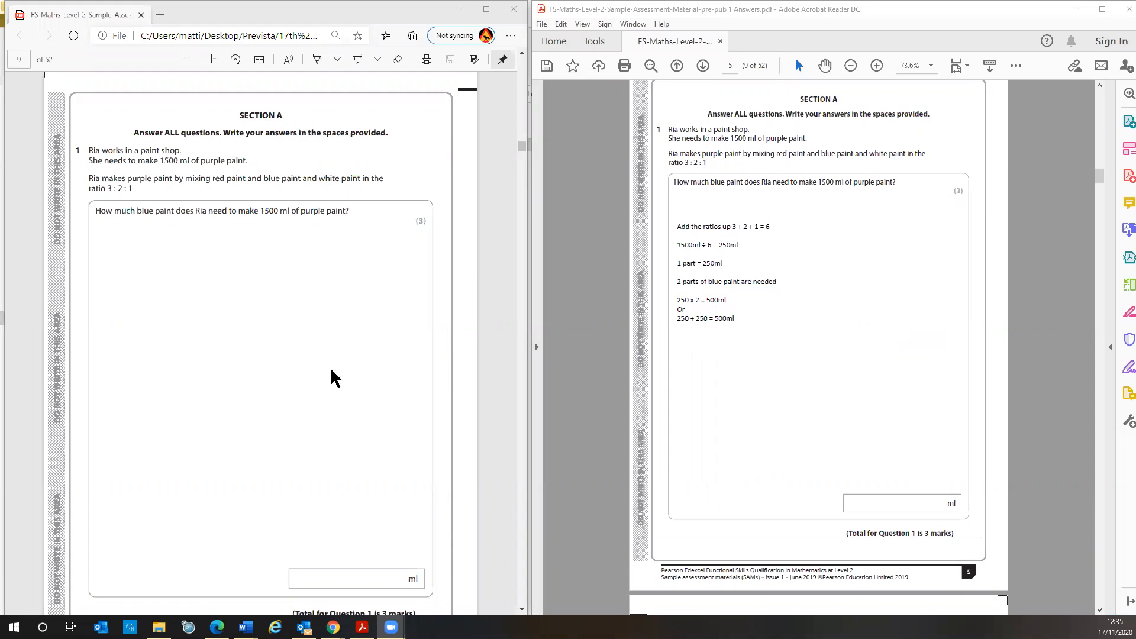
scroll("down", 3)
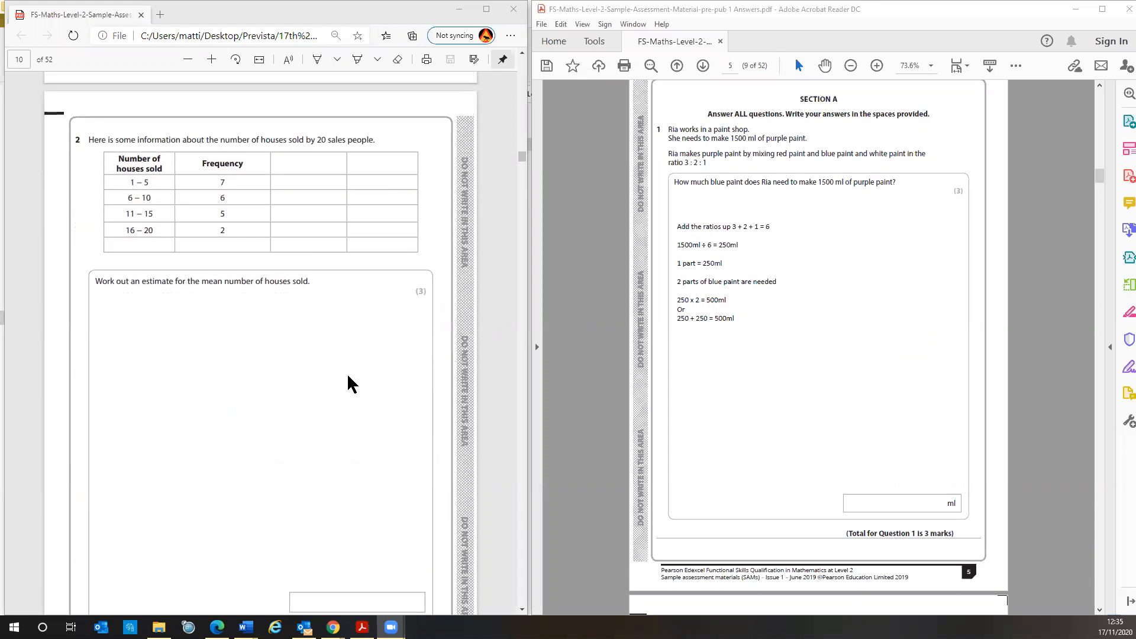
mouse_move(395, 402)
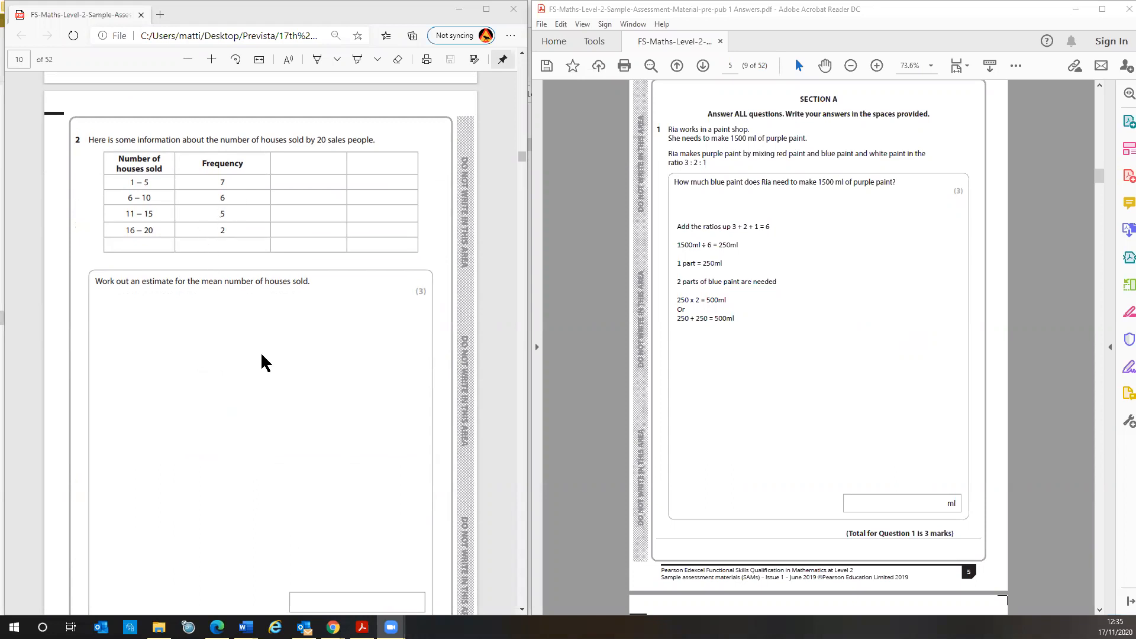
mouse_move(977, 438)
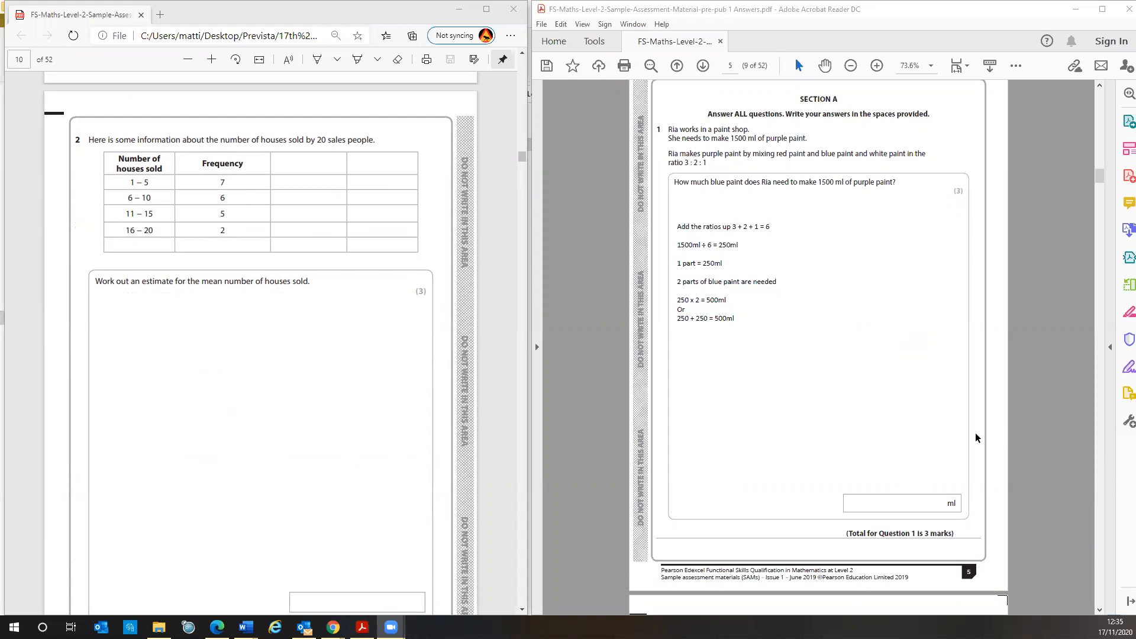
scroll("down", 3)
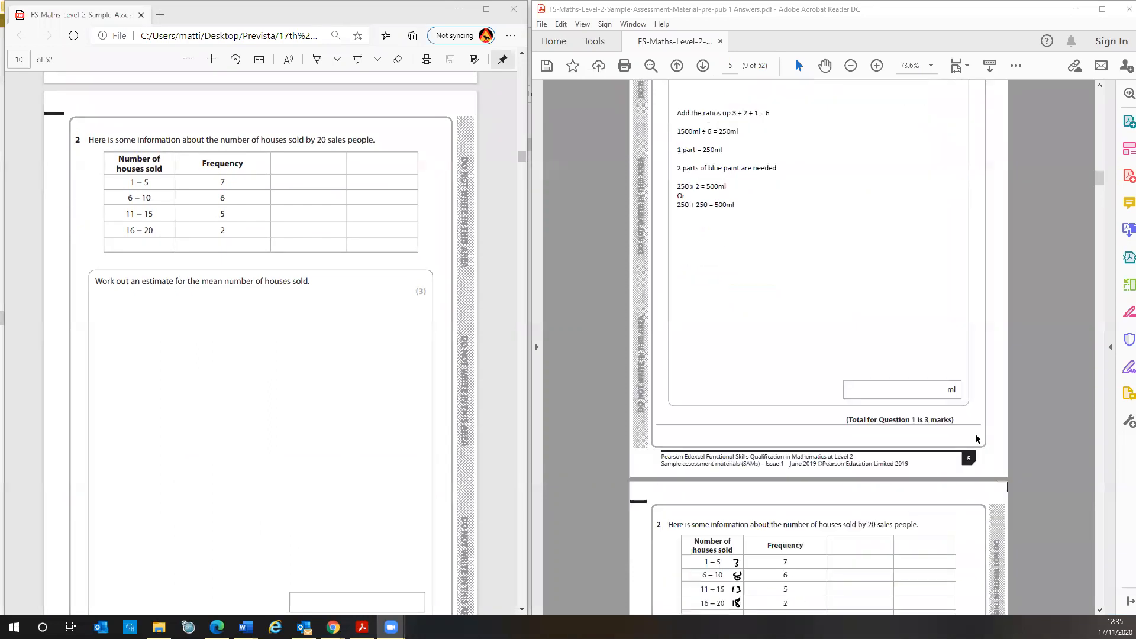
scroll("down", 3)
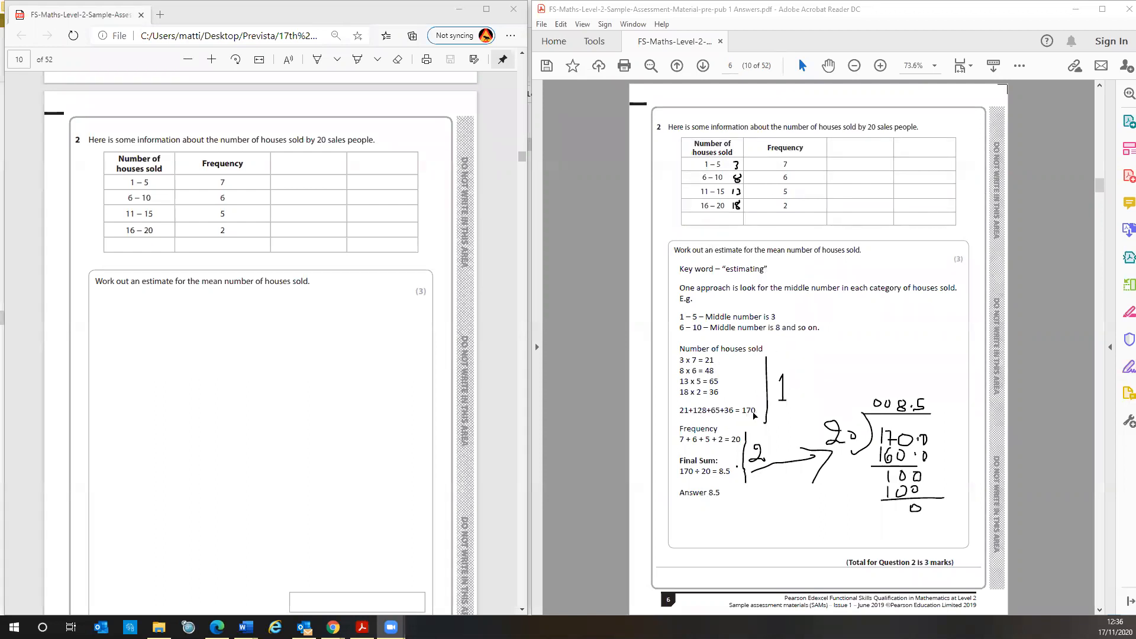
mouse_move(714, 441)
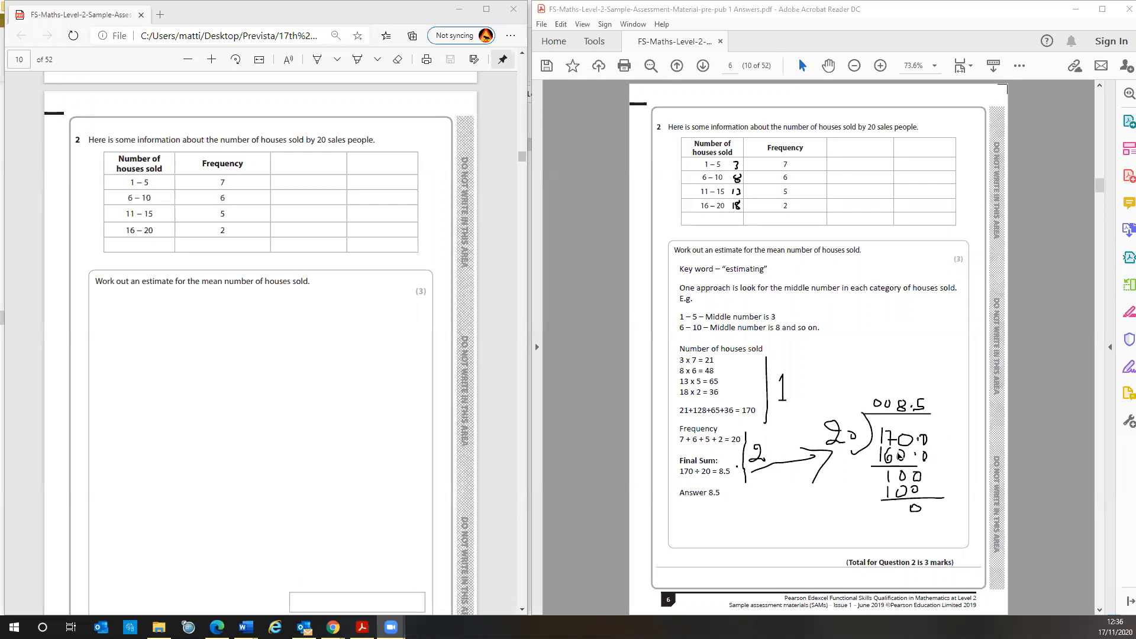
mouse_move(920, 419)
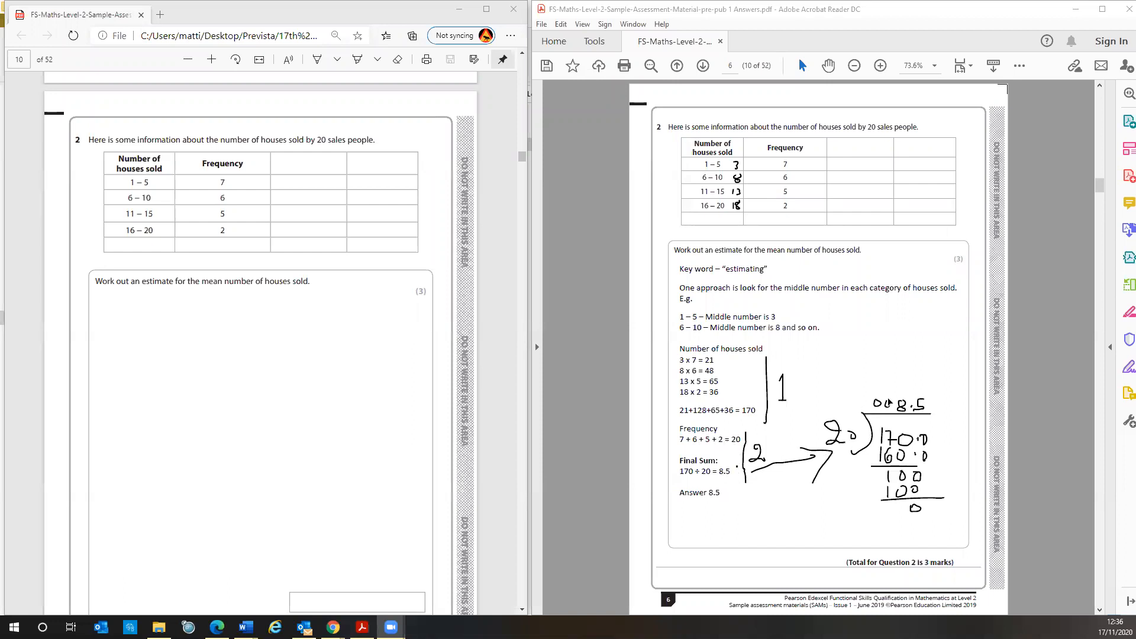
mouse_move(718, 499)
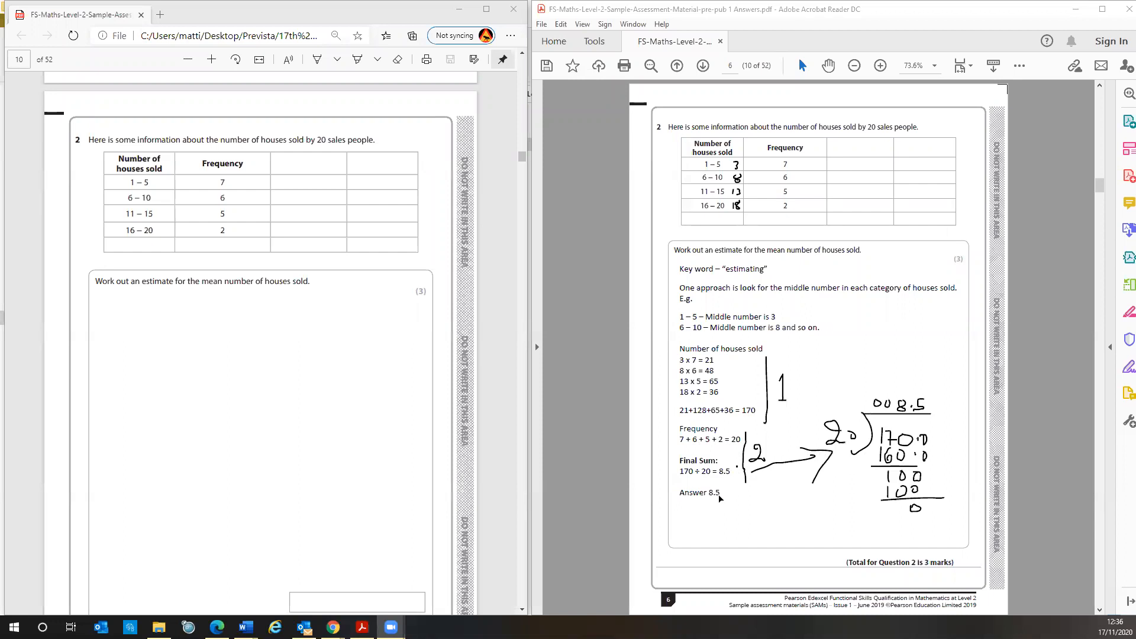
mouse_move(859, 429)
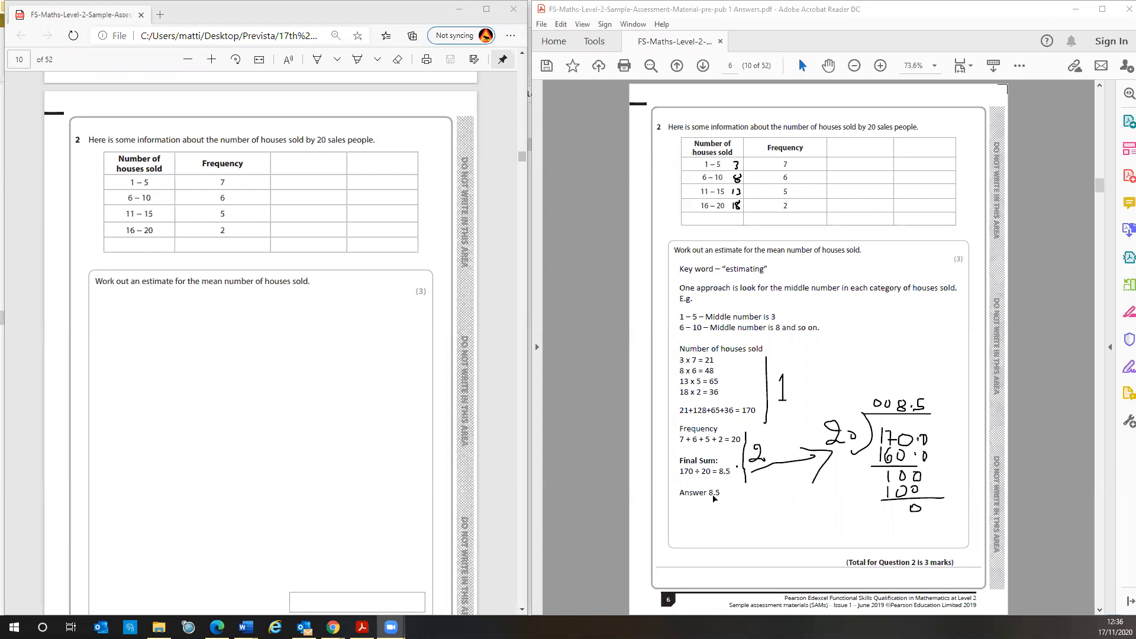
mouse_move(801, 266)
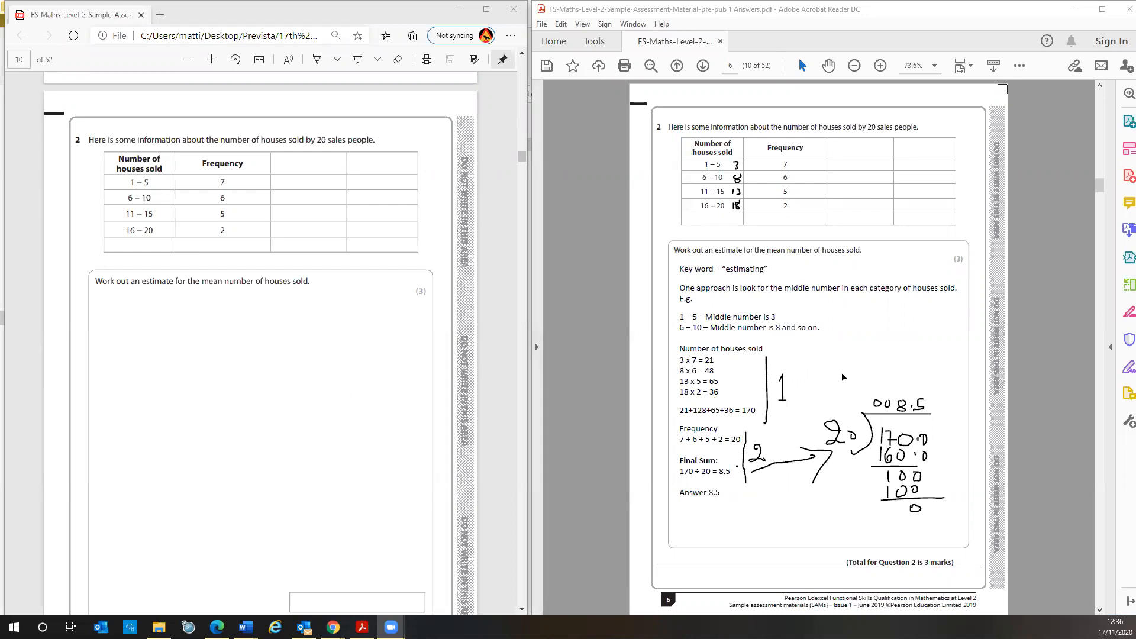
mouse_move(254, 458)
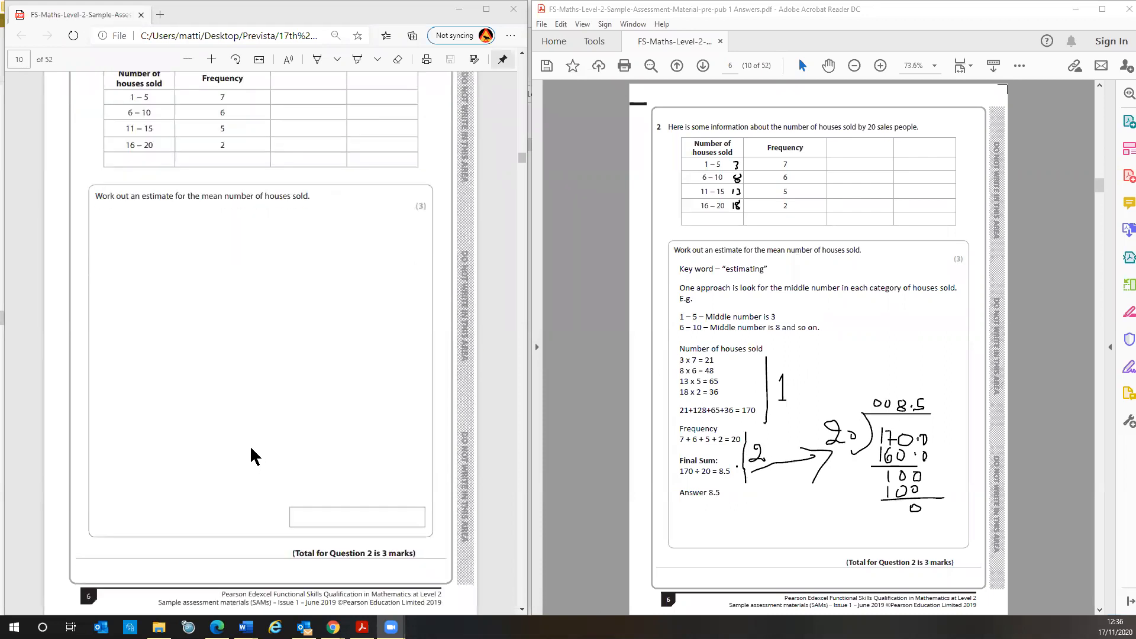
scroll("down", 3)
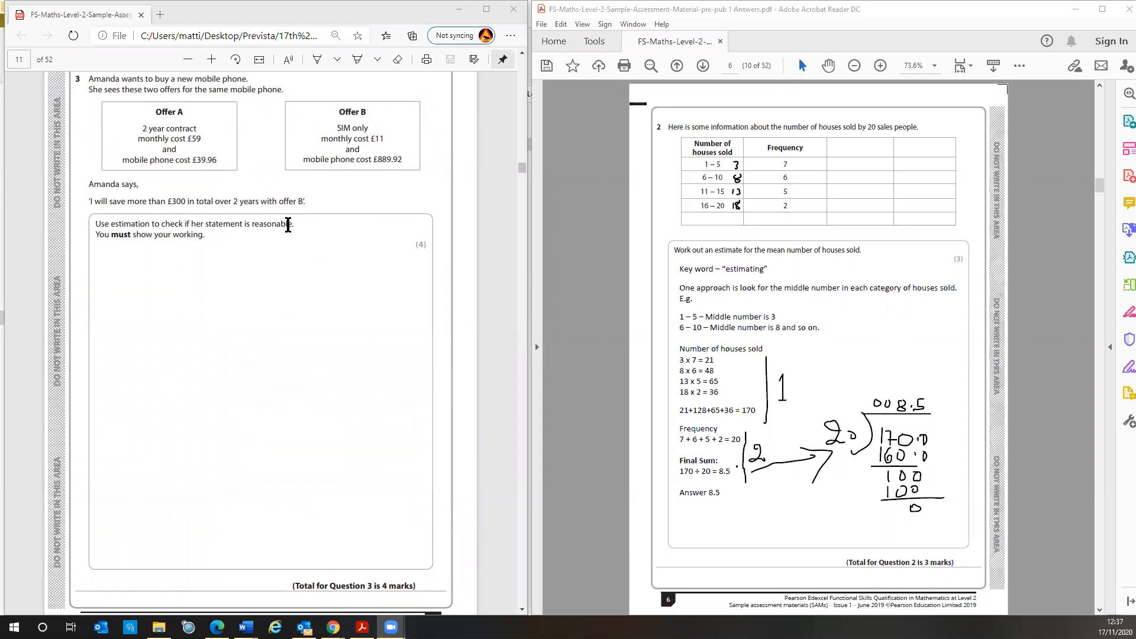
mouse_move(304, 230)
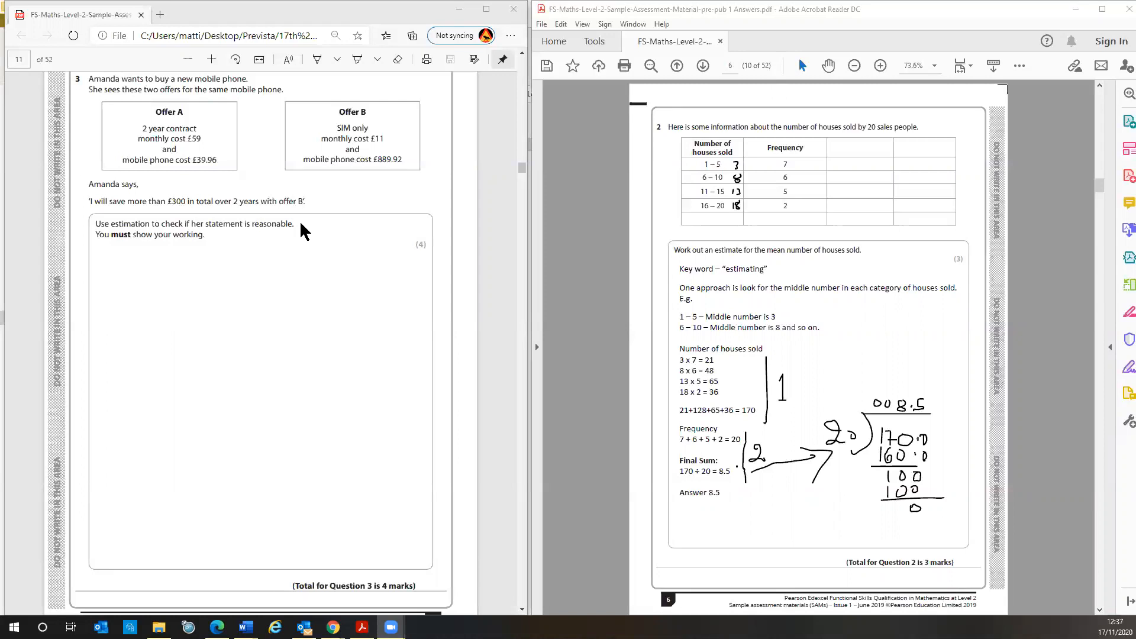
mouse_move(494, 337)
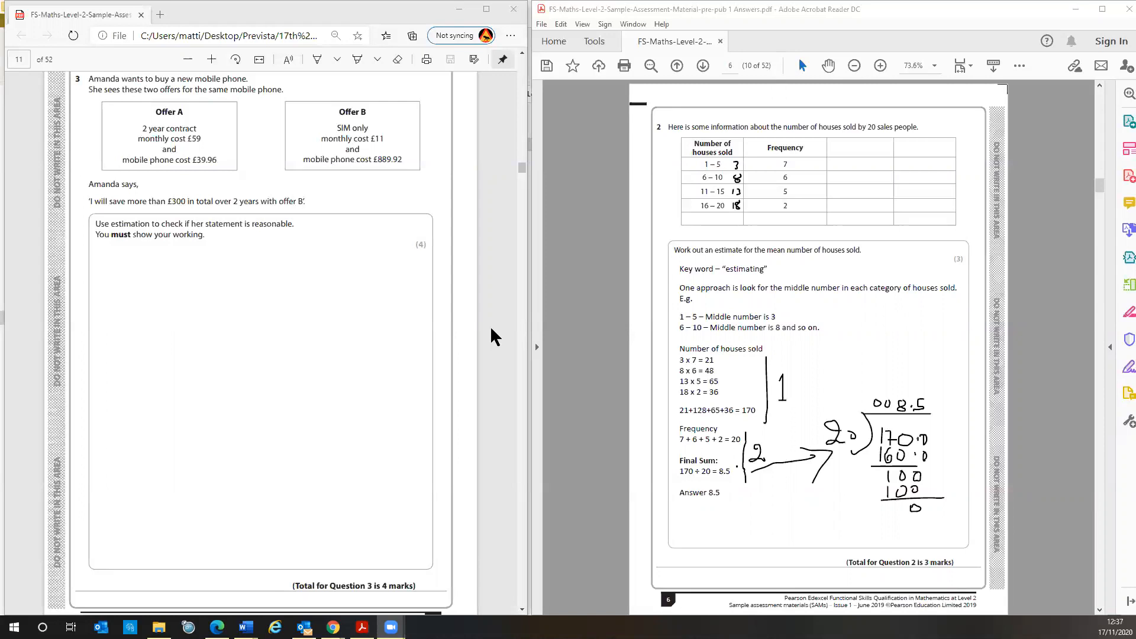
mouse_move(803, 322)
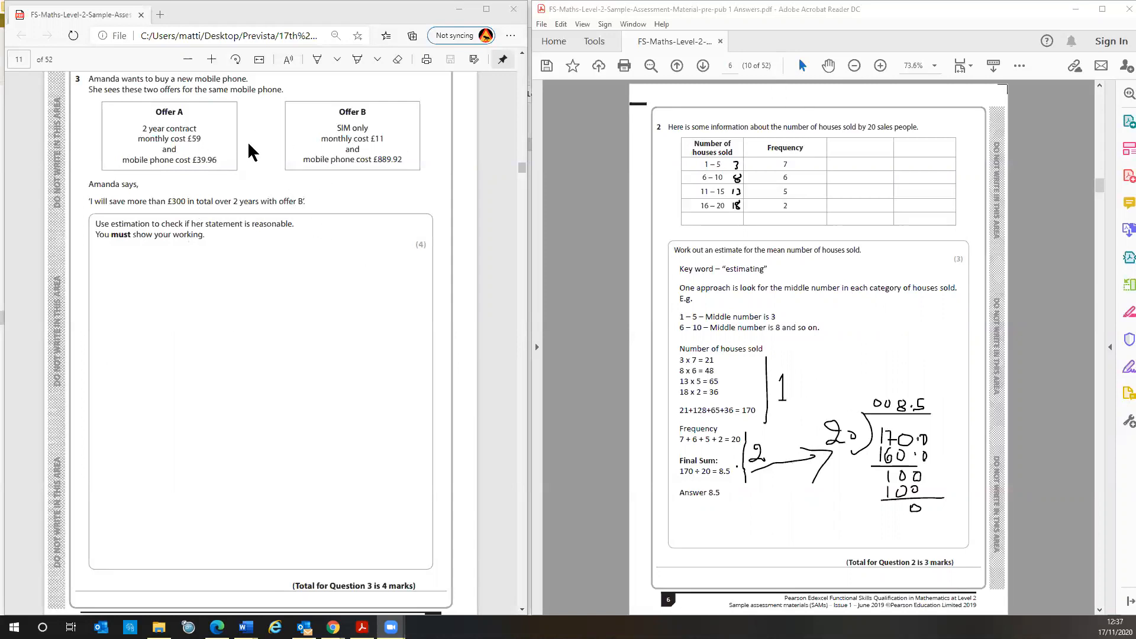
mouse_move(225, 302)
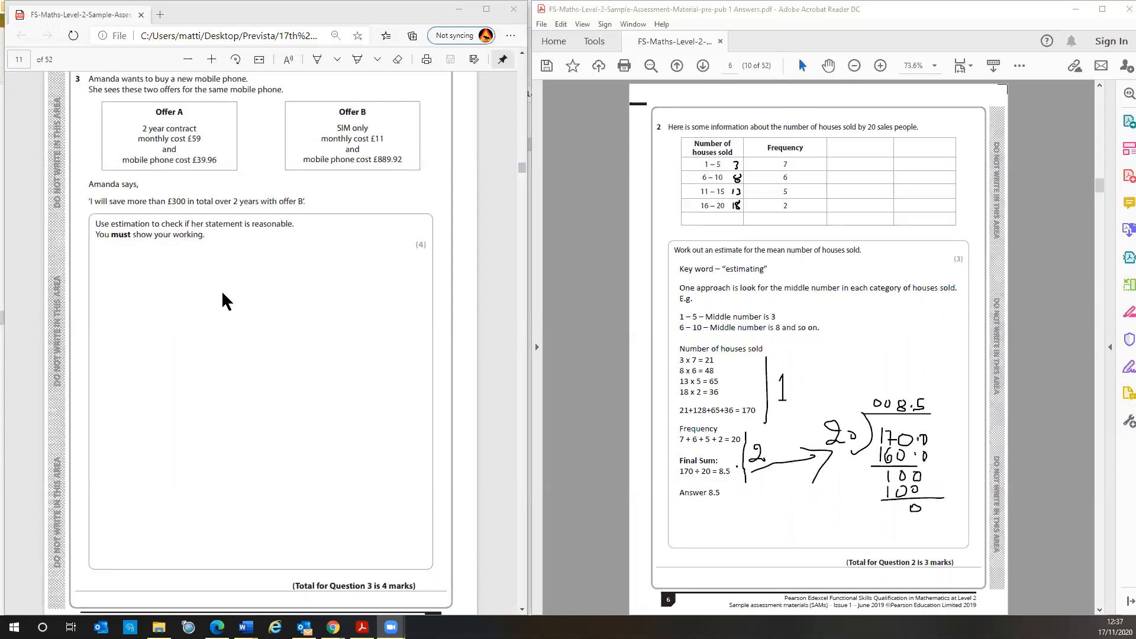
mouse_move(223, 306)
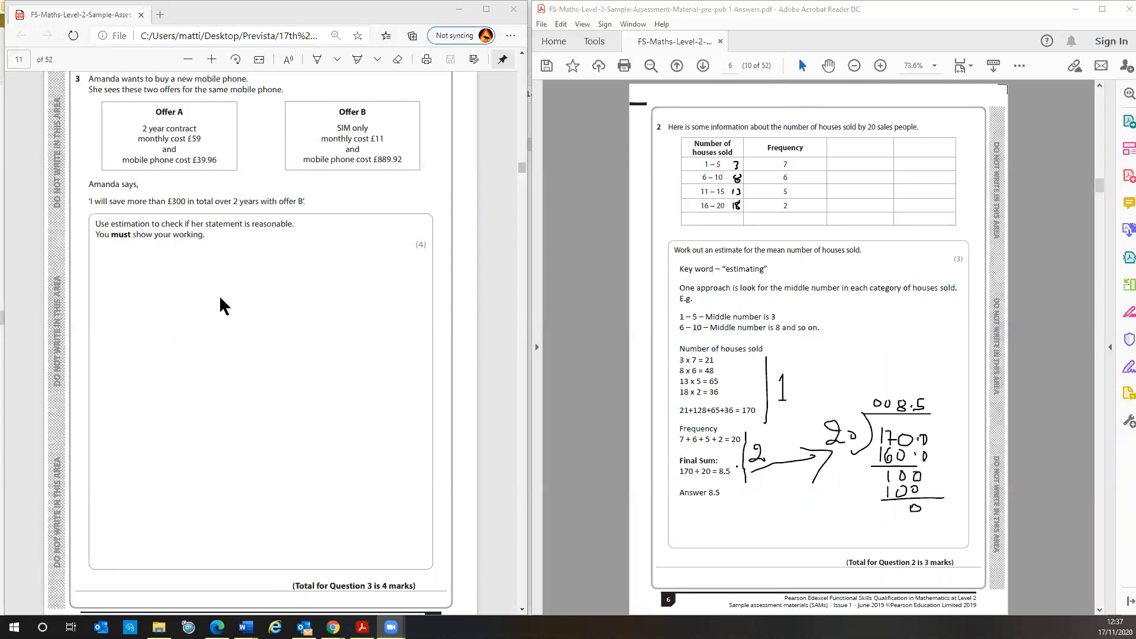
mouse_move(362, 237)
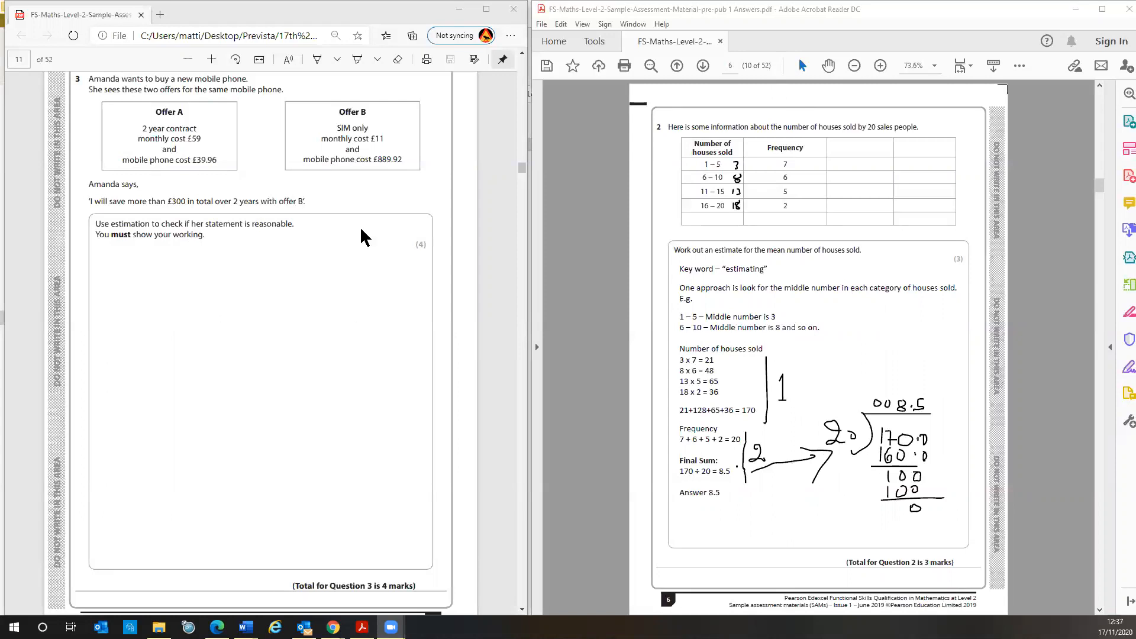
mouse_move(625, 436)
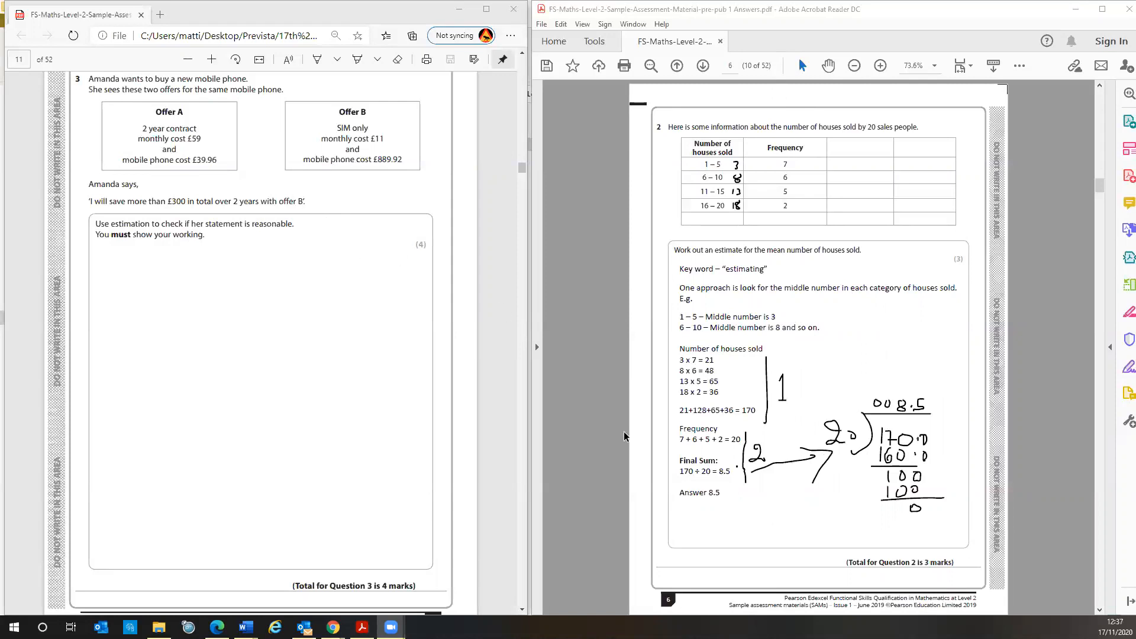
mouse_move(636, 470)
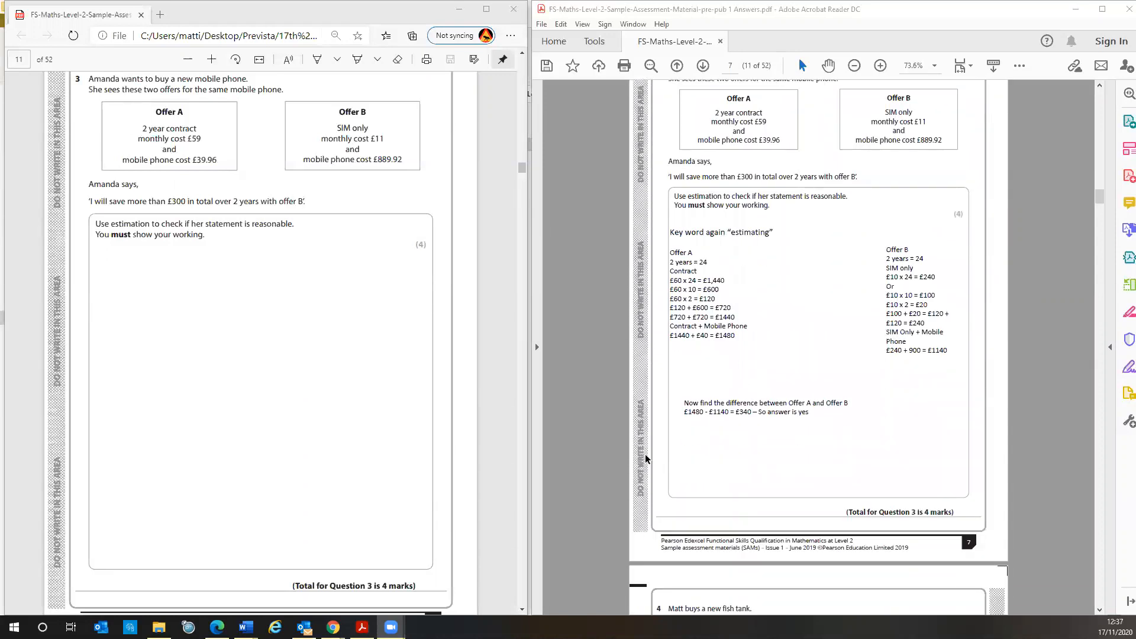
mouse_move(797, 356)
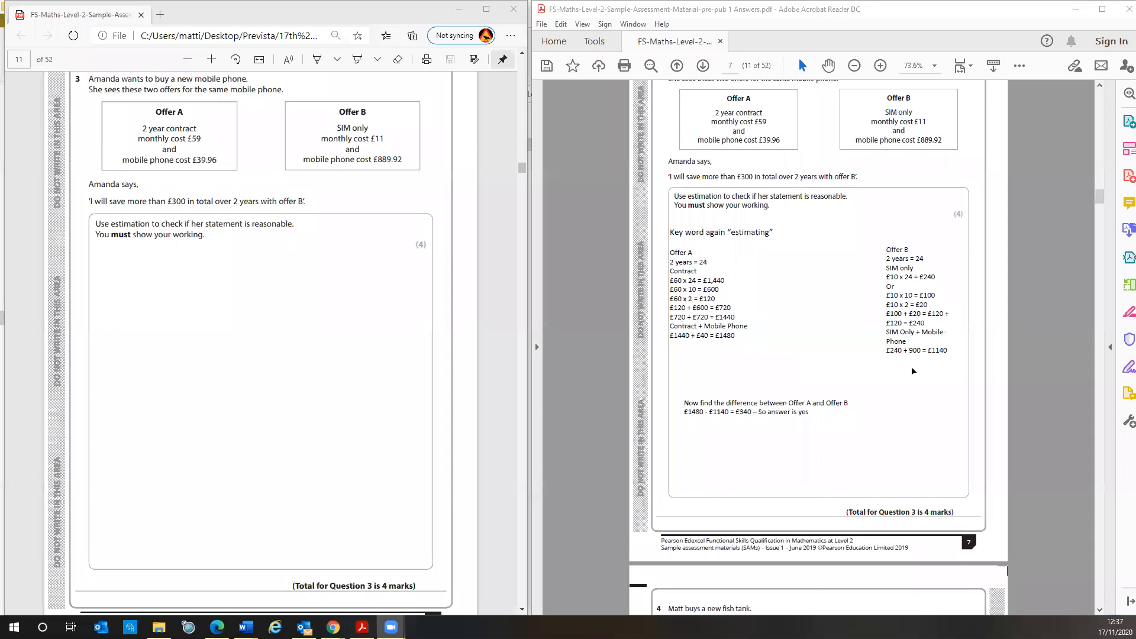
mouse_move(859, 191)
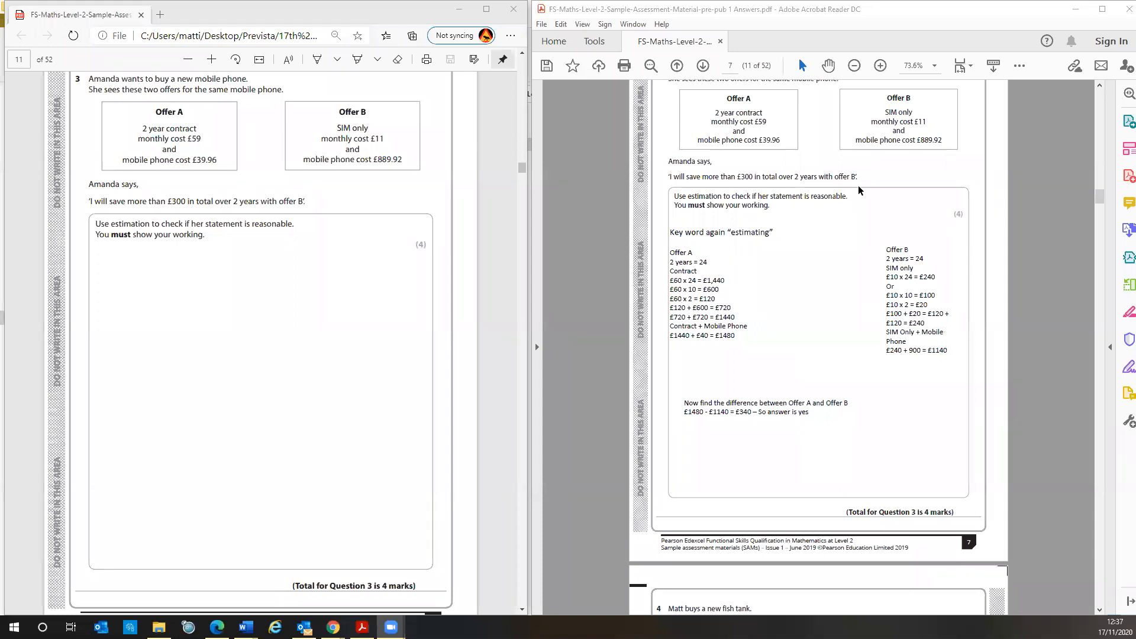
mouse_move(711, 262)
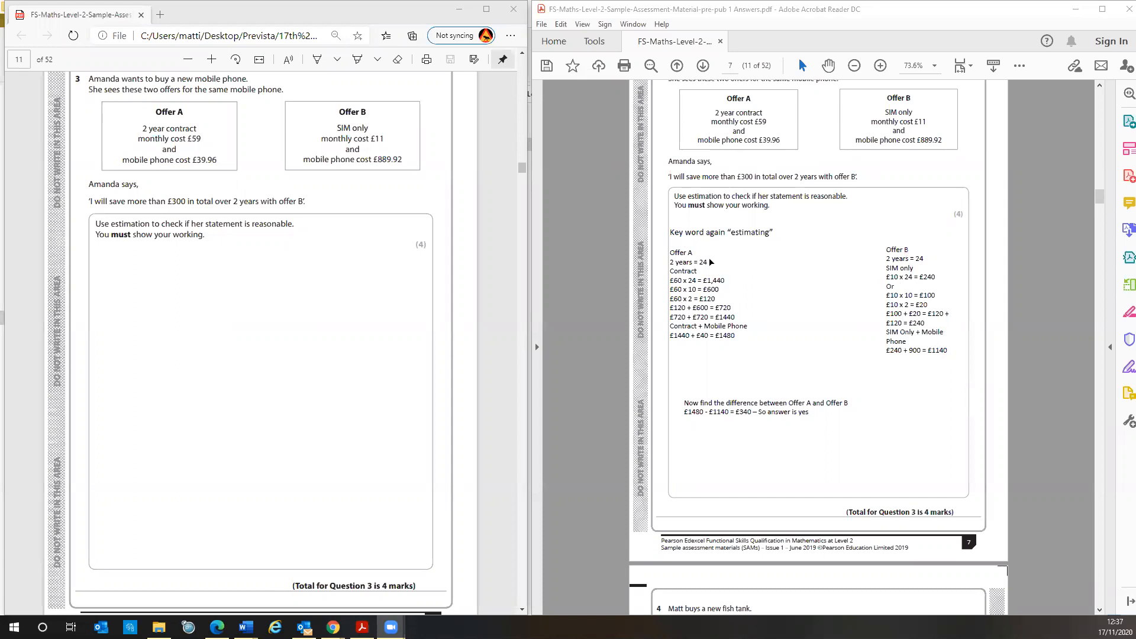
mouse_move(912, 352)
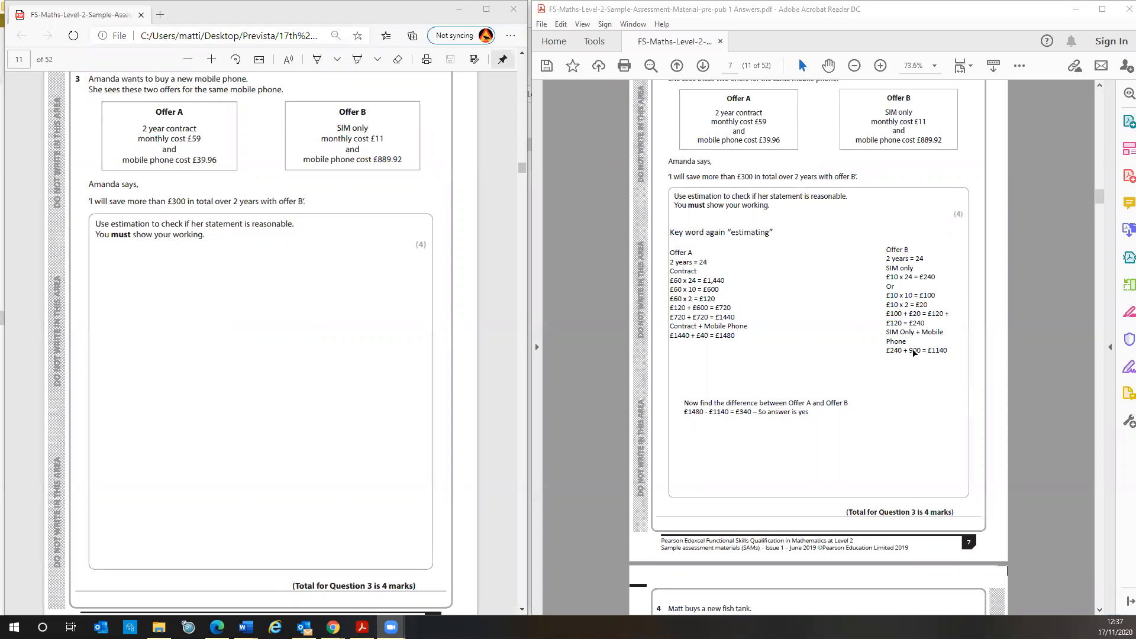
mouse_move(895, 359)
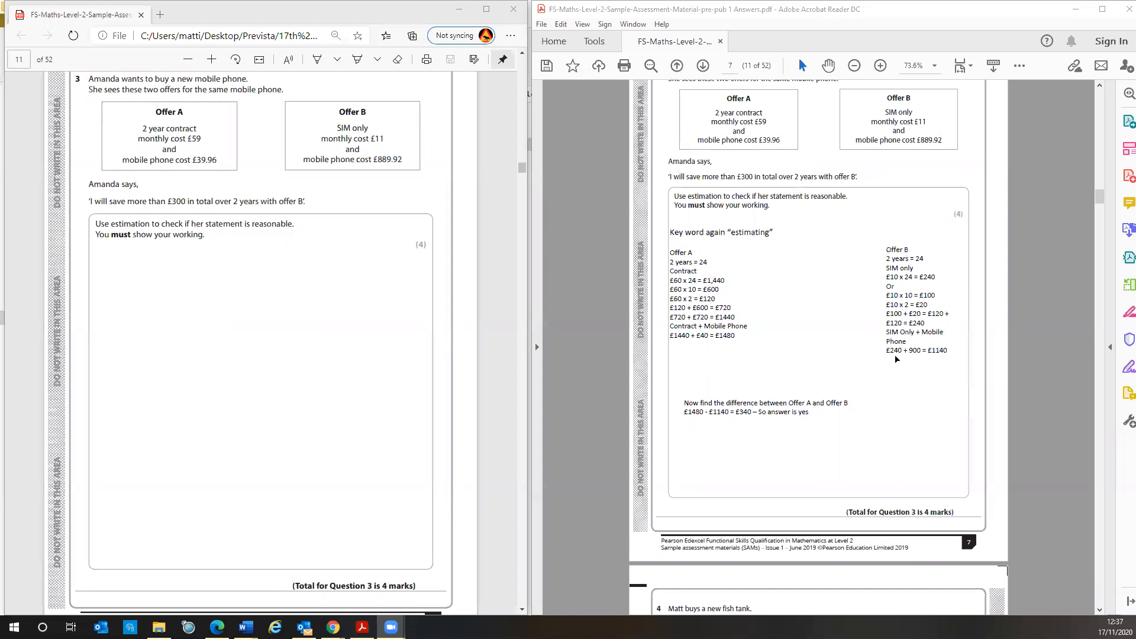
mouse_move(897, 356)
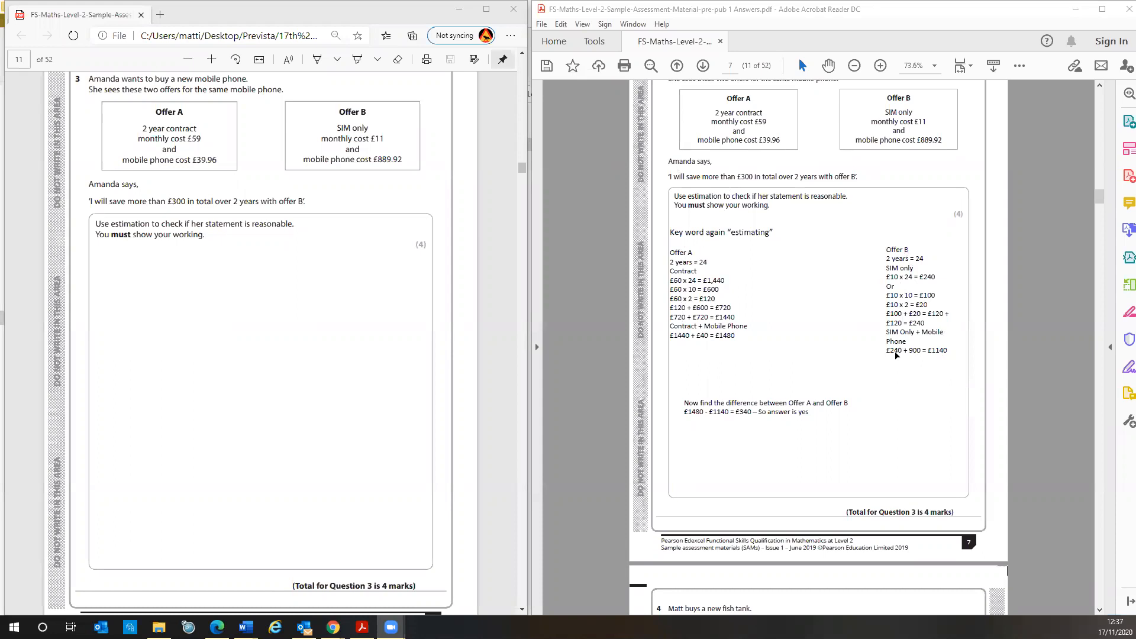
mouse_move(894, 356)
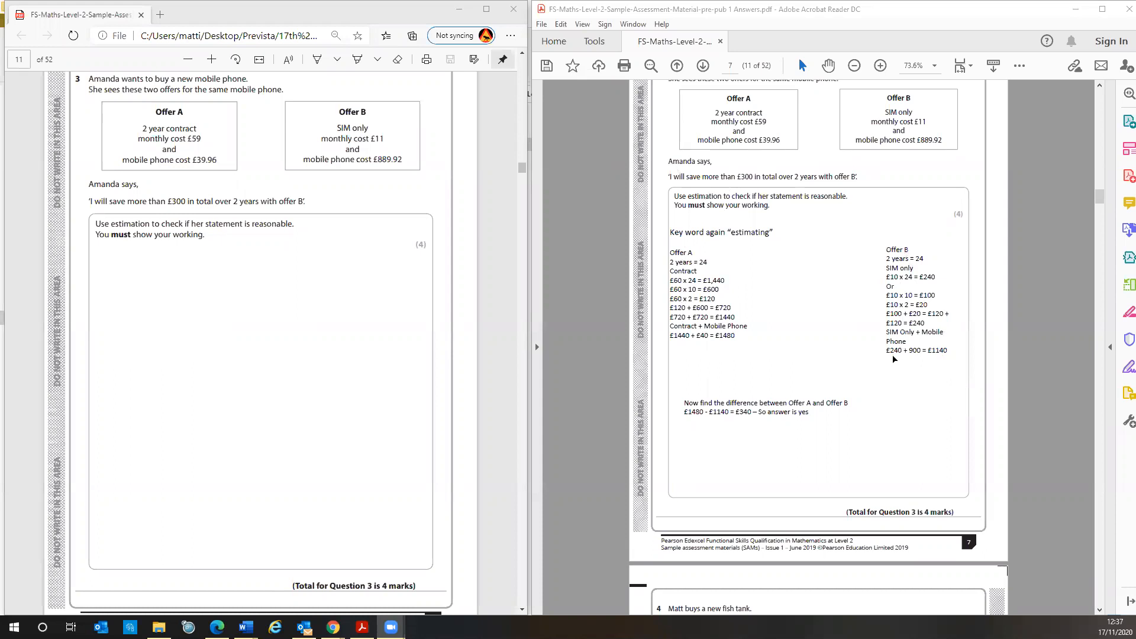
mouse_move(1030, 473)
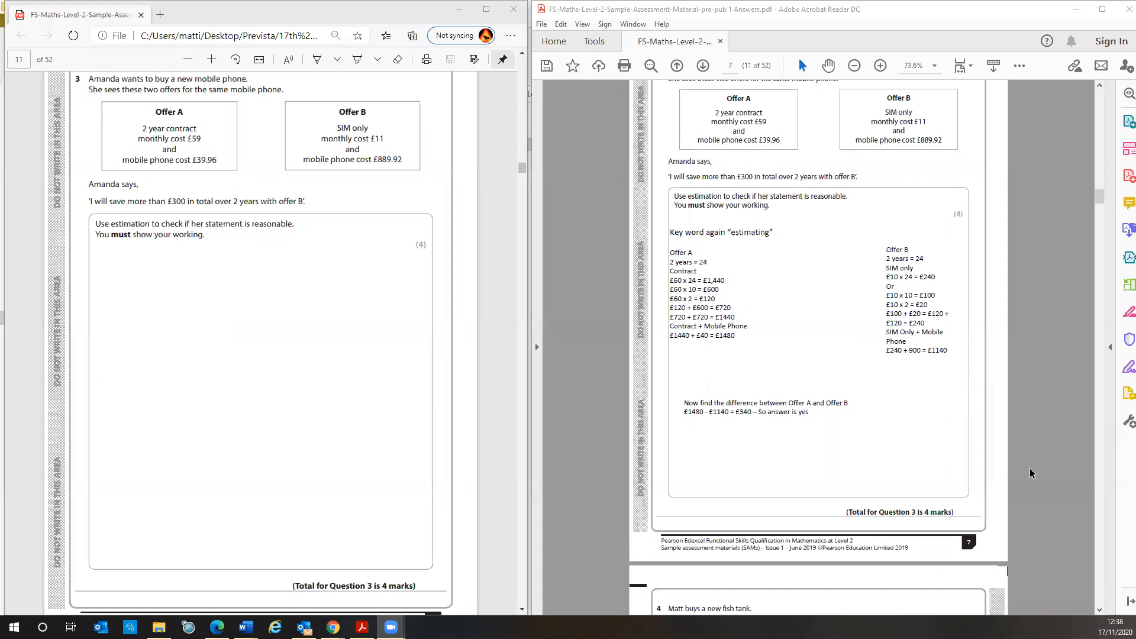
mouse_move(959, 226)
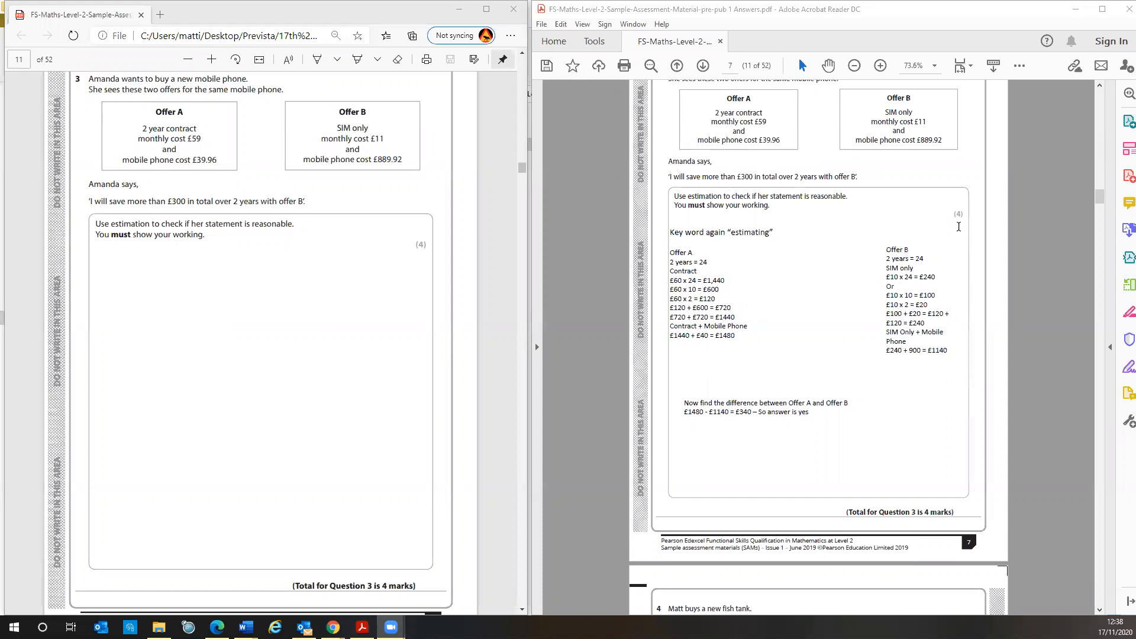
mouse_move(927, 274)
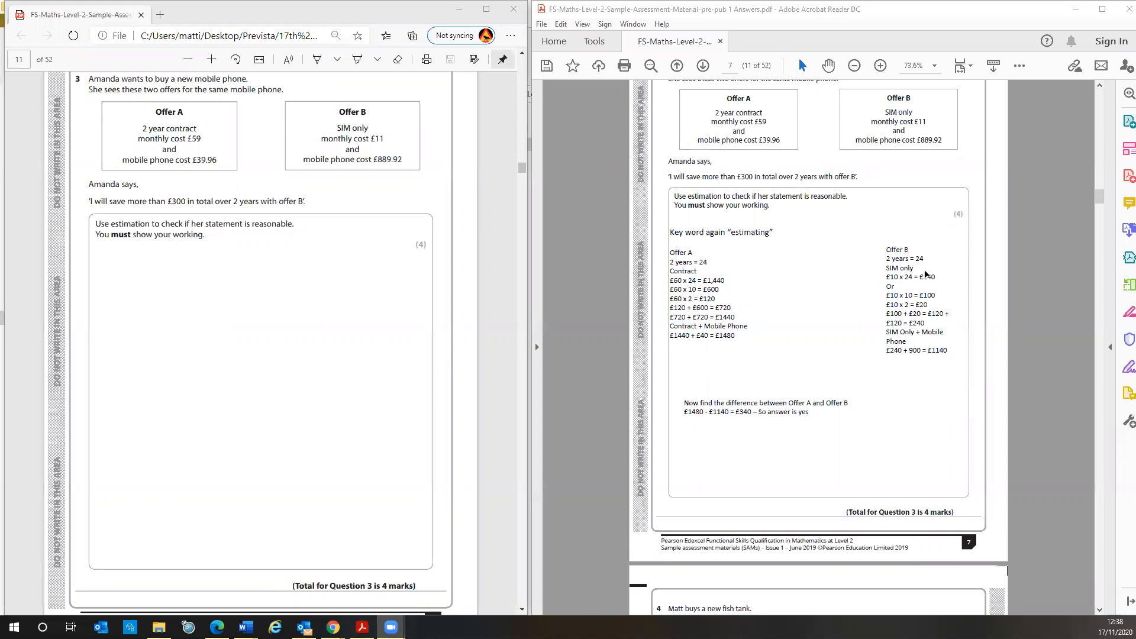
mouse_move(925, 274)
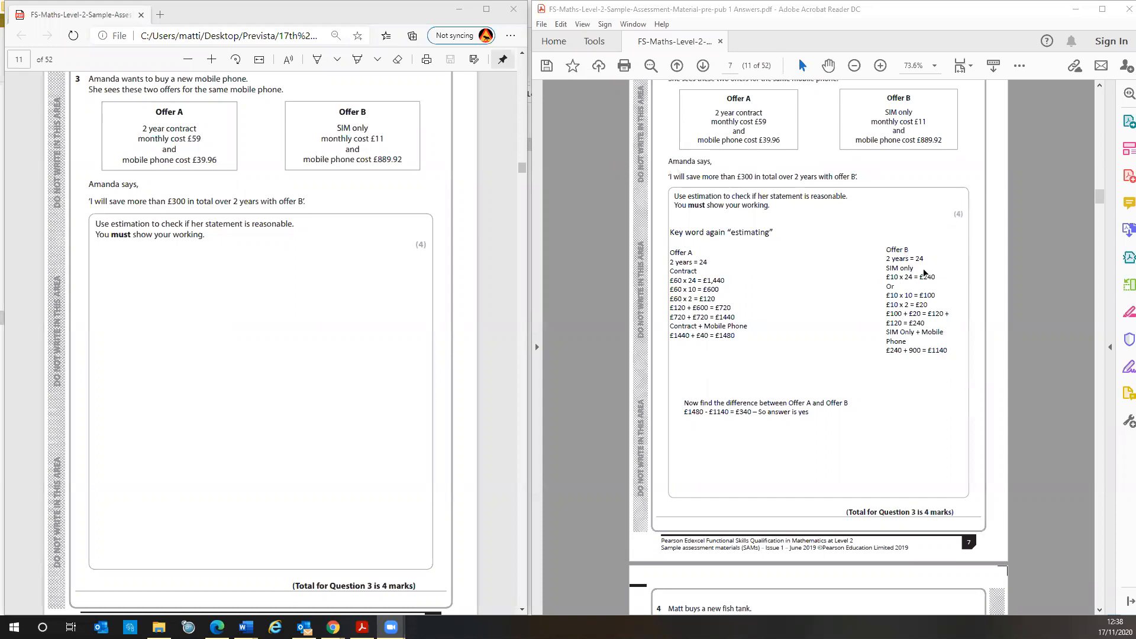
mouse_move(888, 291)
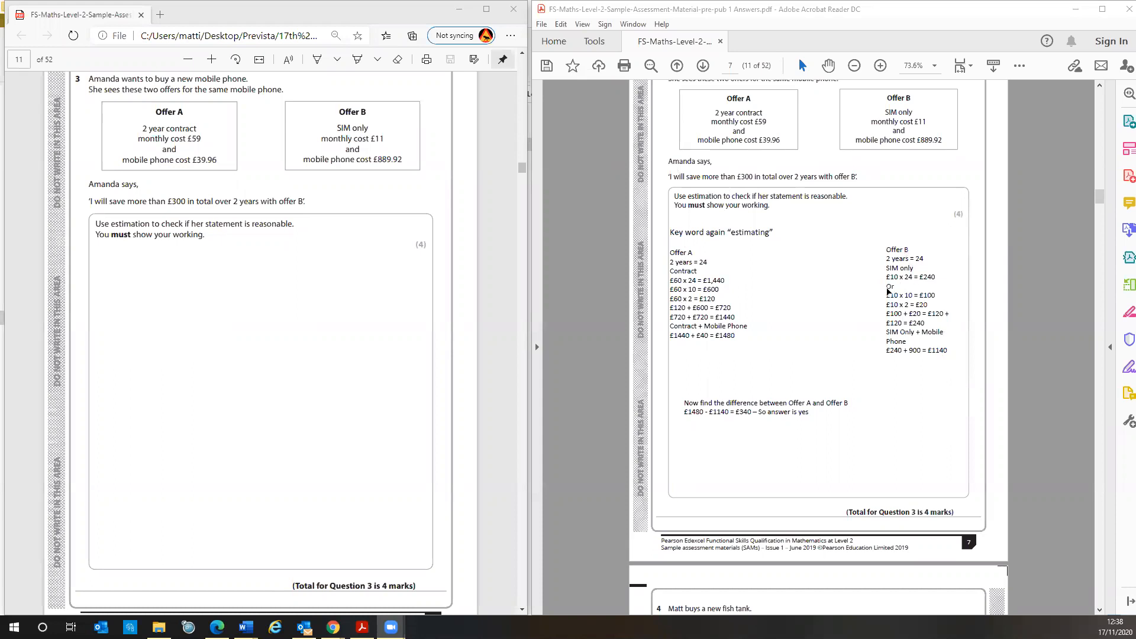
mouse_move(708, 299)
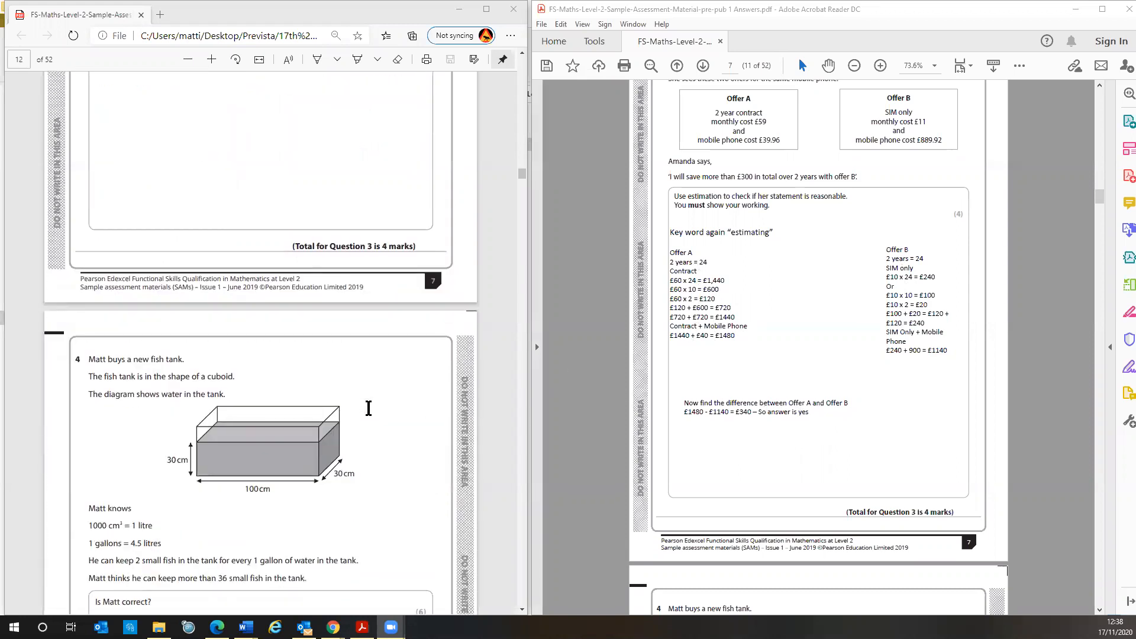
scroll("down", 3)
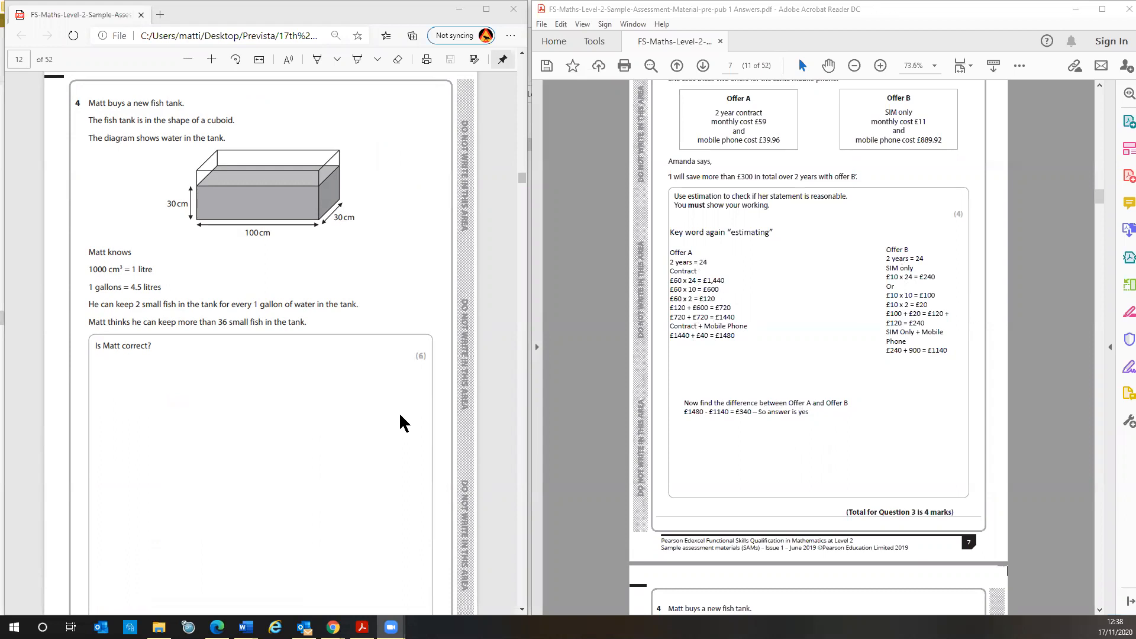
mouse_move(827, 414)
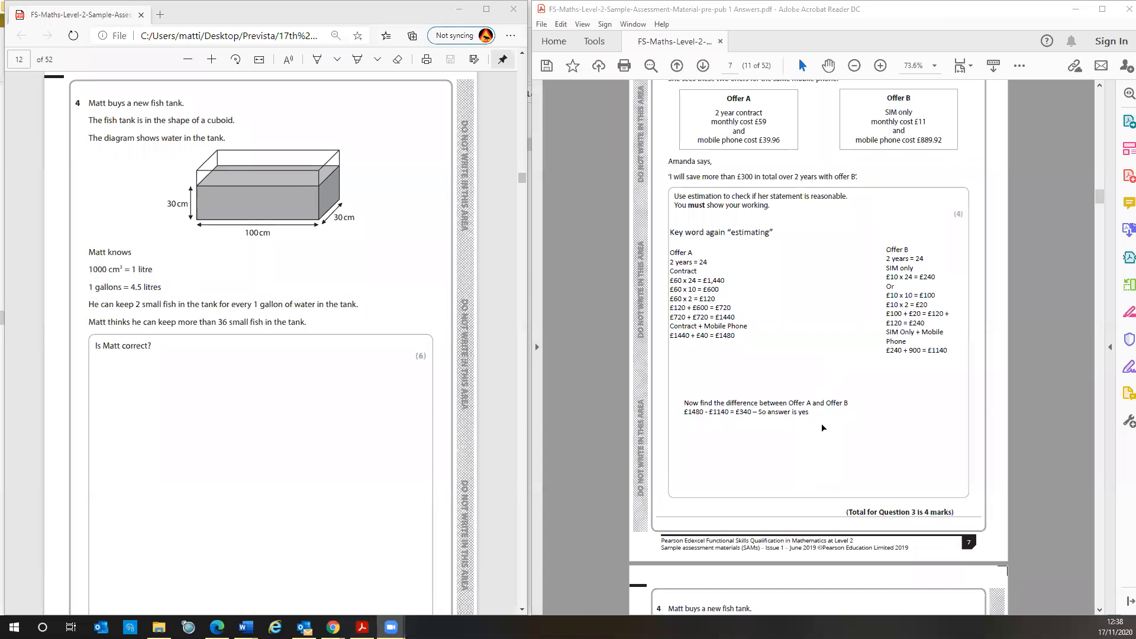
scroll("down", 3)
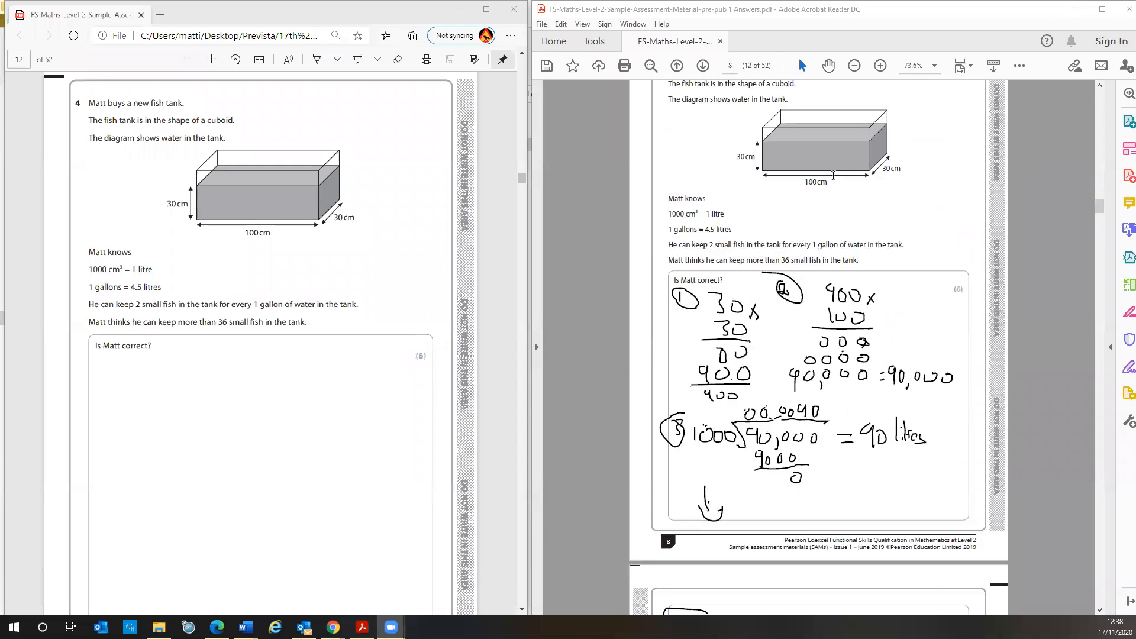
mouse_move(895, 152)
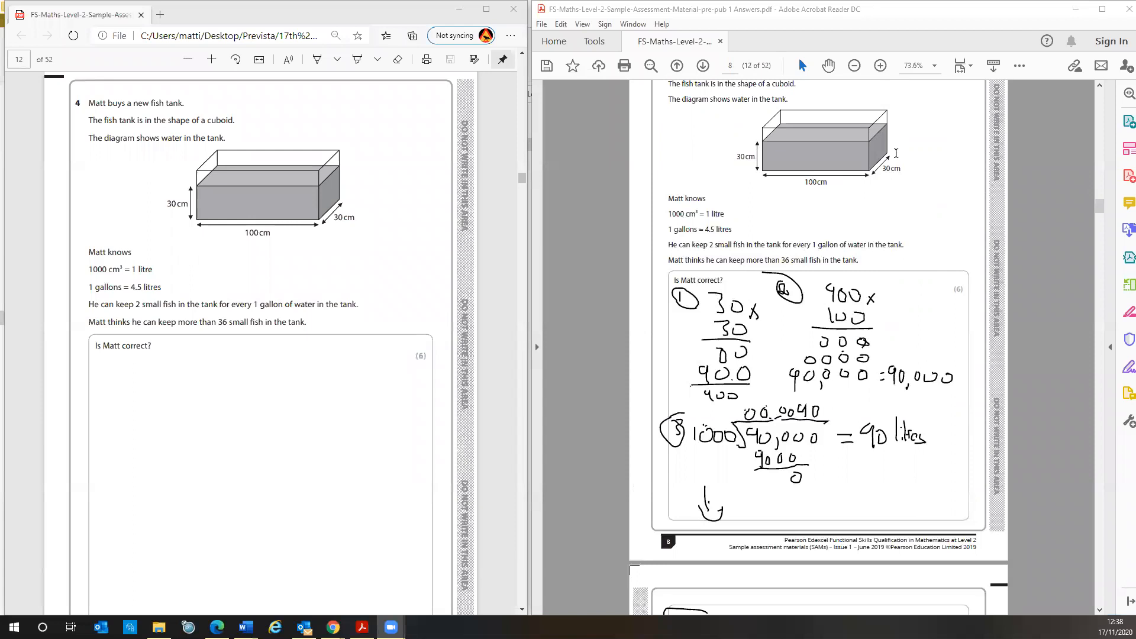
mouse_move(803, 229)
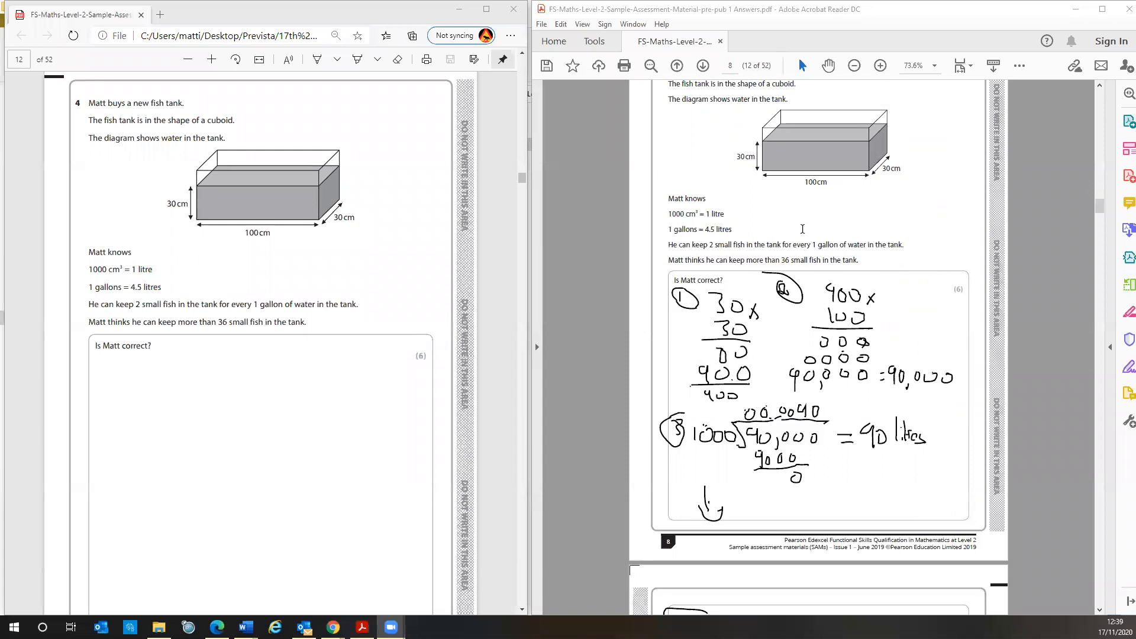
mouse_move(736, 164)
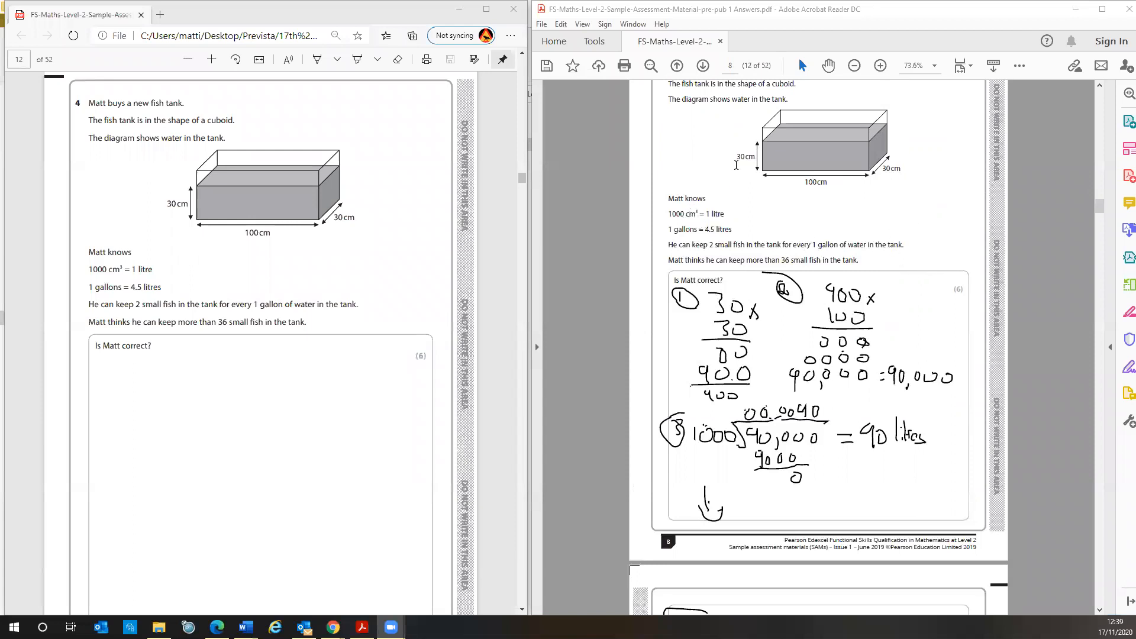
mouse_move(783, 180)
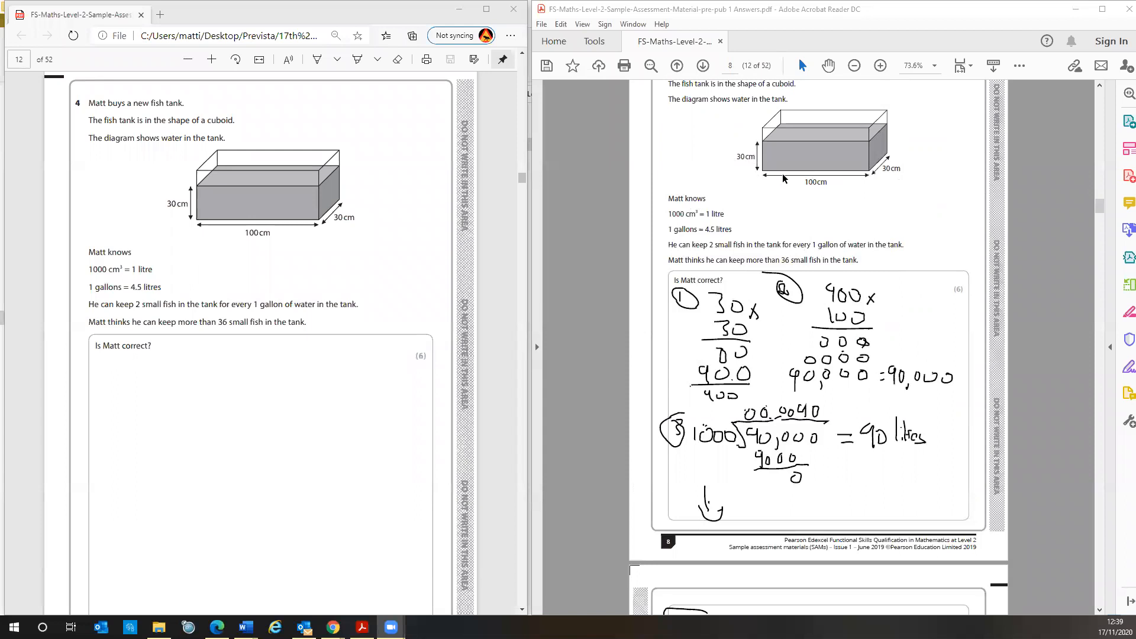
mouse_move(762, 127)
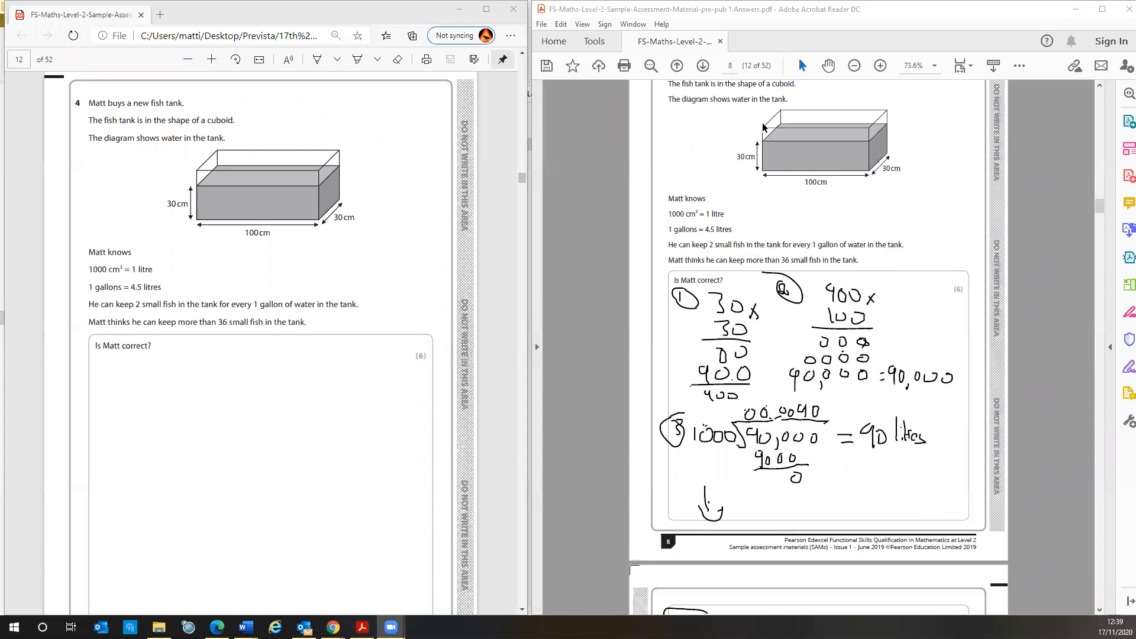
mouse_move(980, 141)
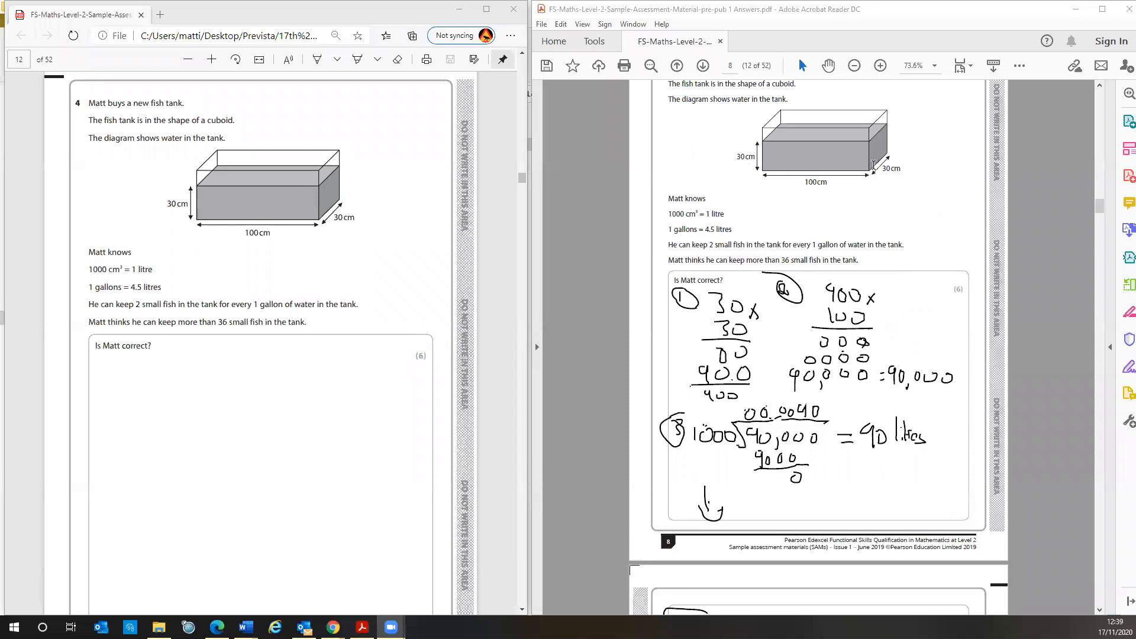
mouse_move(886, 158)
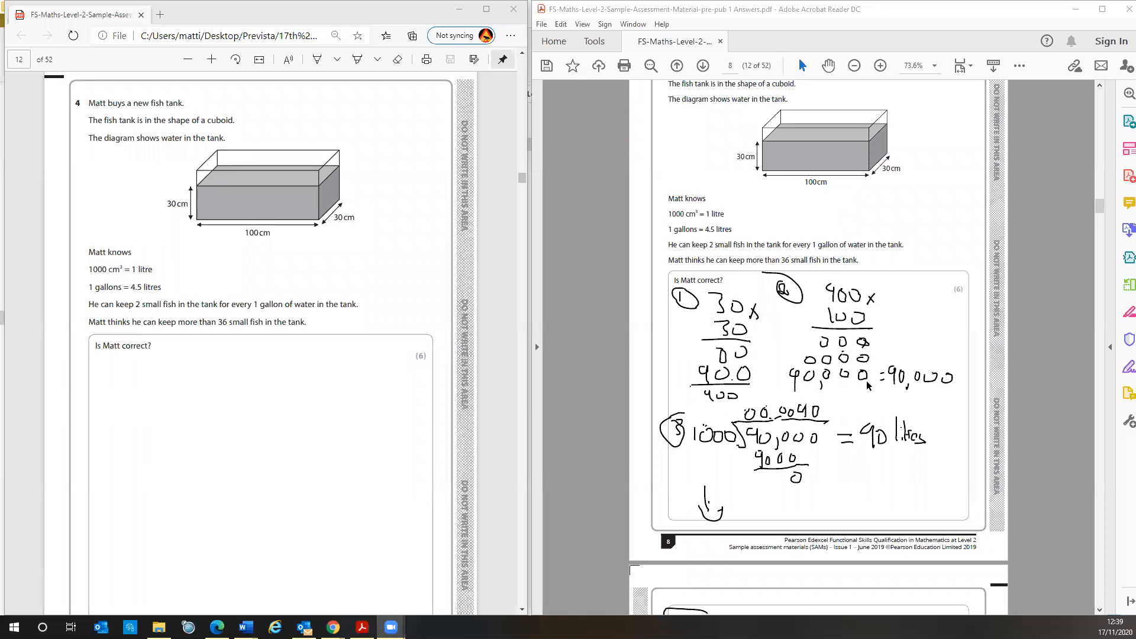
mouse_move(822, 458)
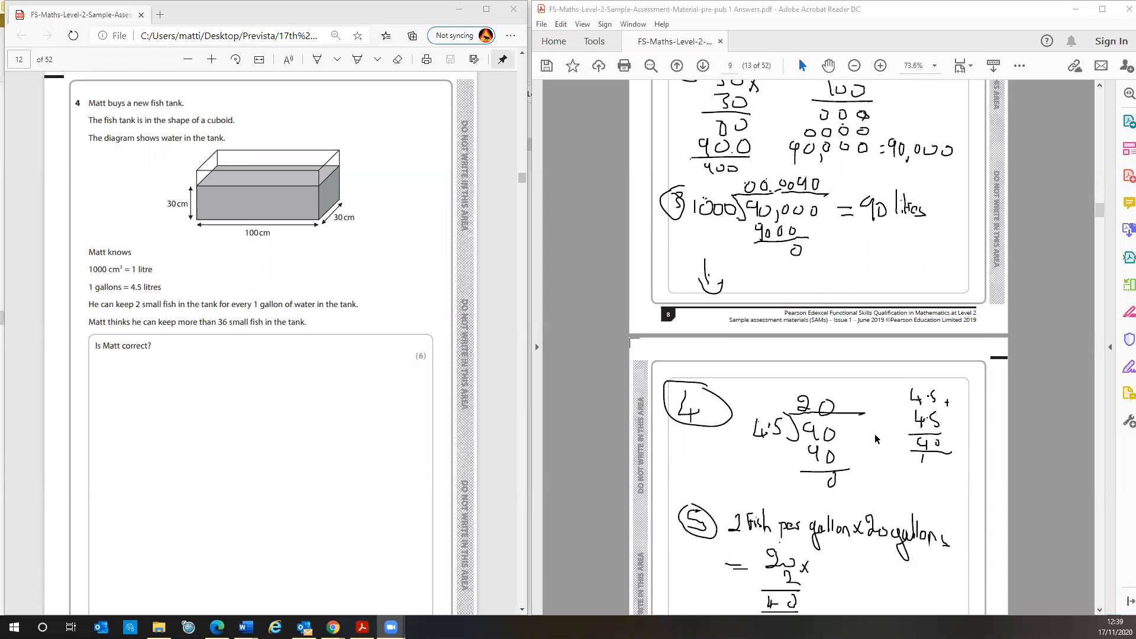
mouse_move(862, 445)
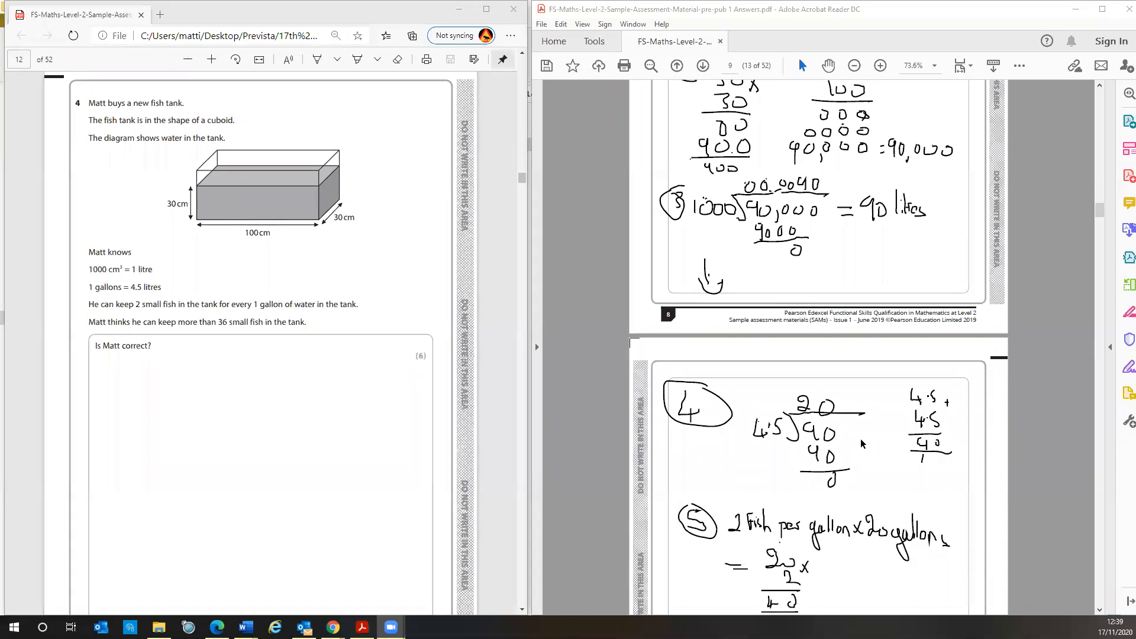
mouse_move(852, 451)
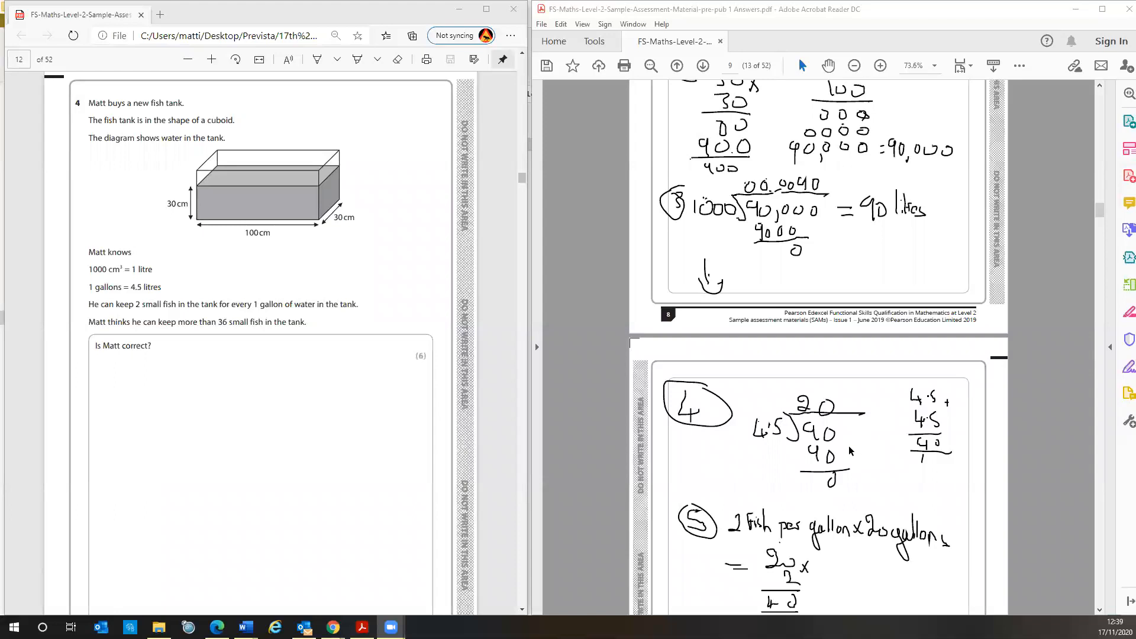
mouse_move(877, 464)
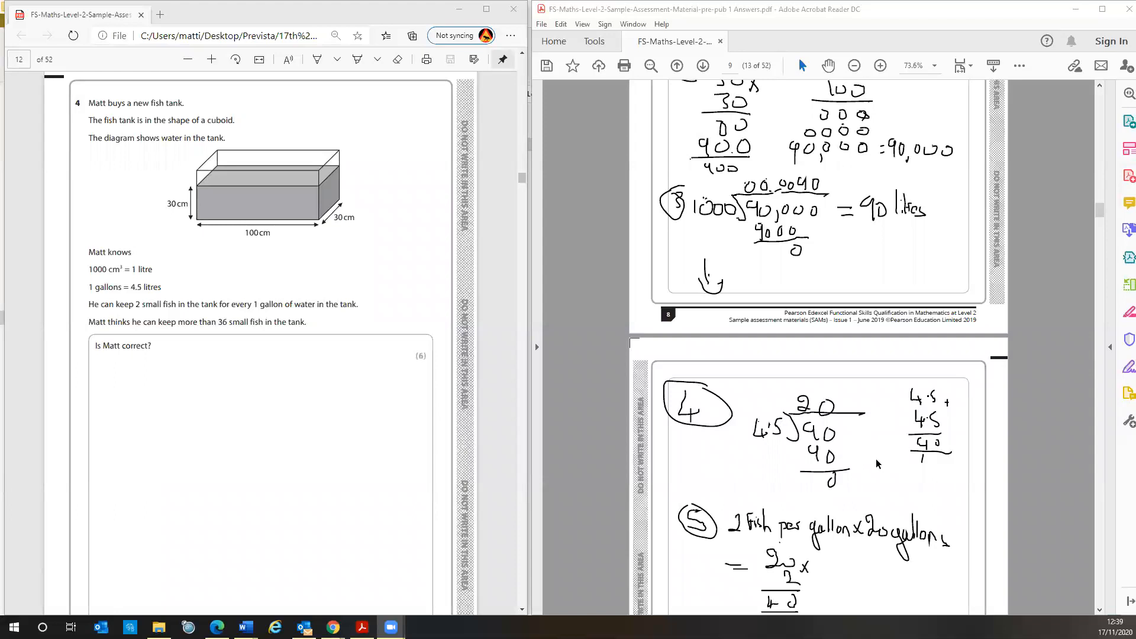
scroll("down", 3)
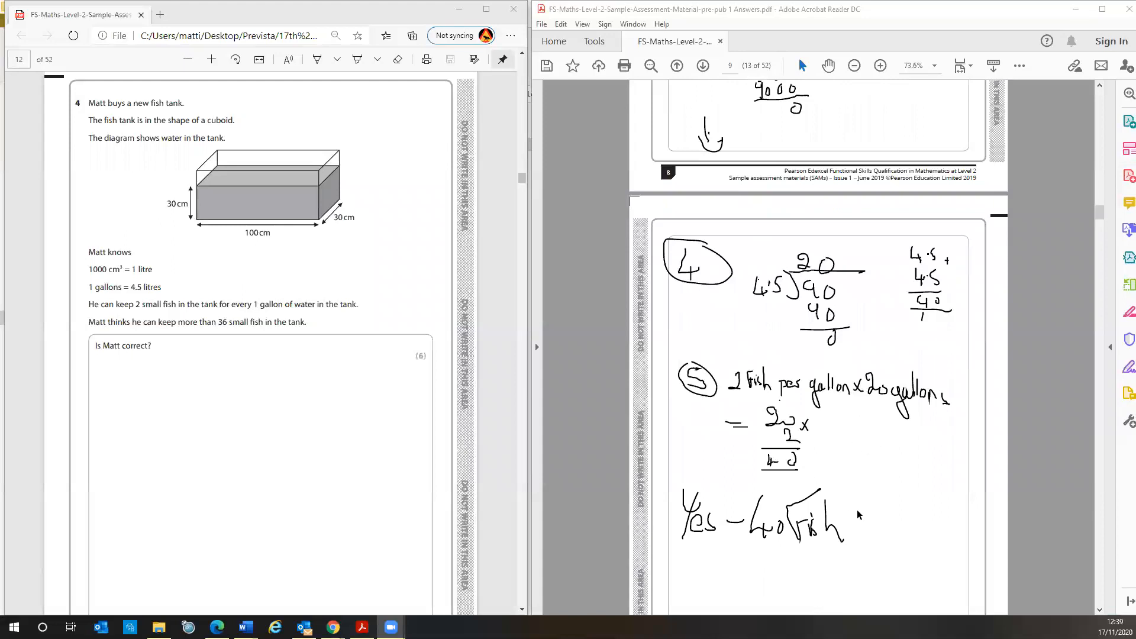
mouse_move(833, 519)
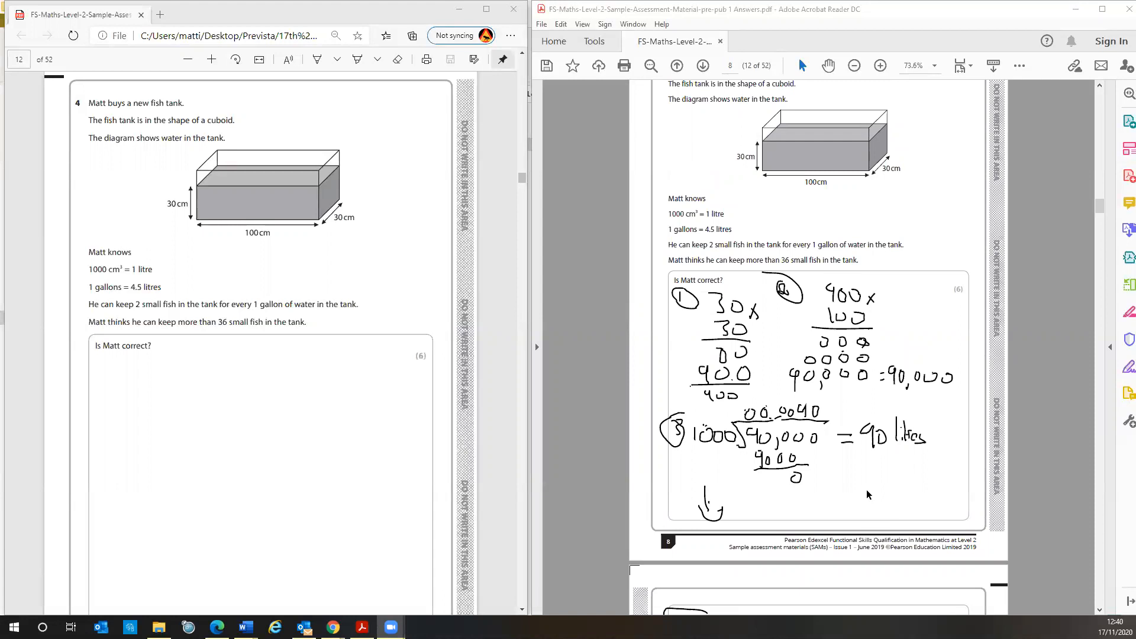
mouse_move(1088, 225)
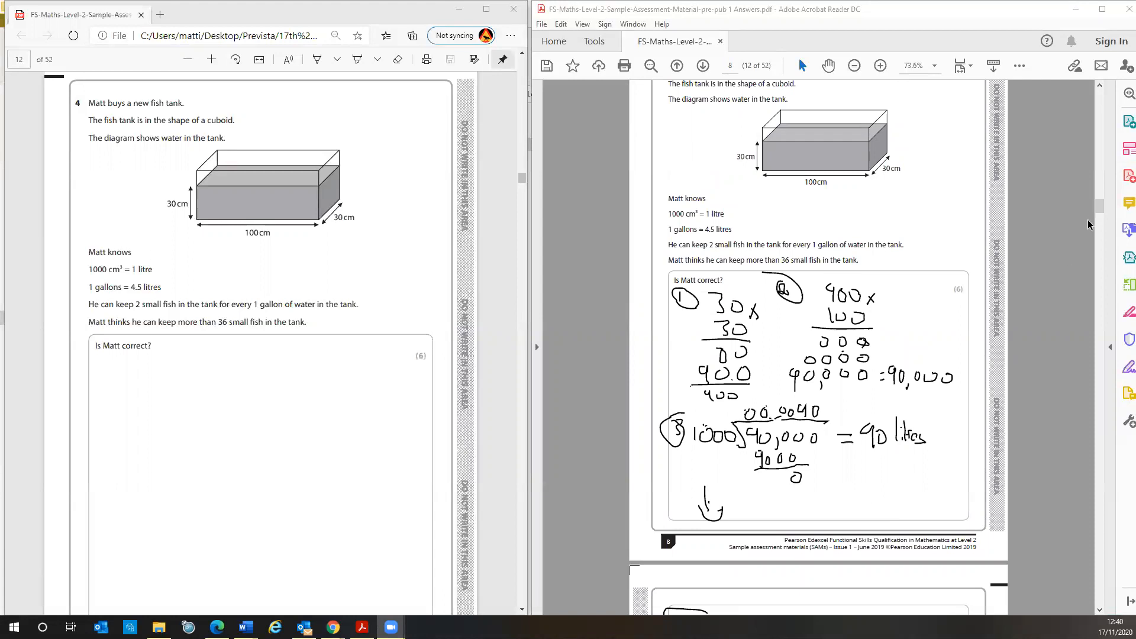
scroll("down", 3)
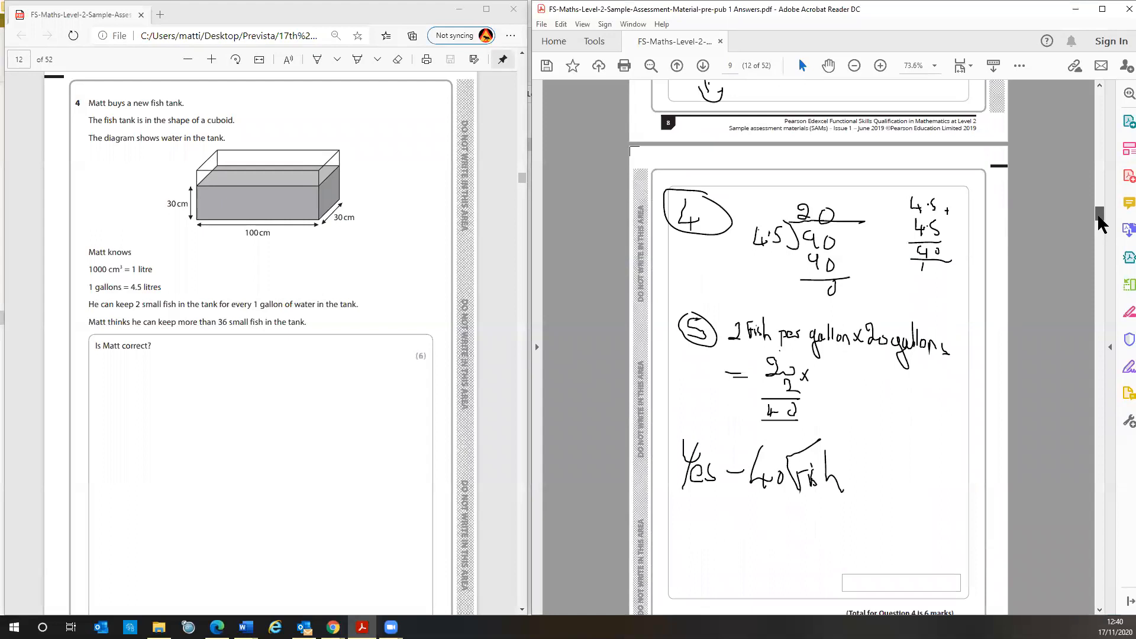
scroll("down", 3)
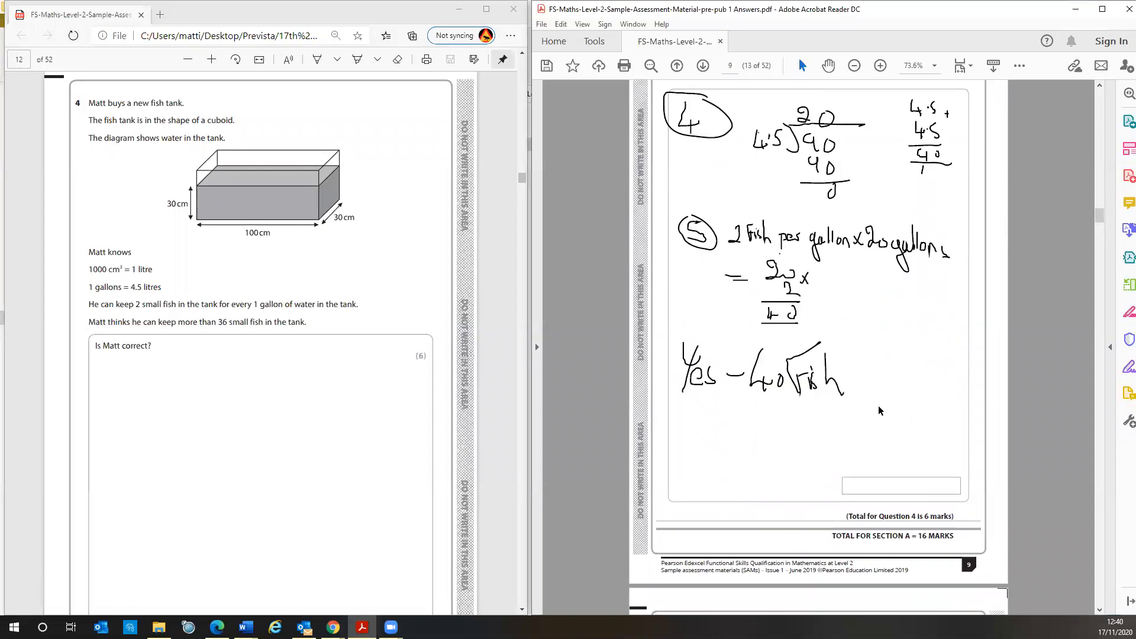
mouse_move(327, 284)
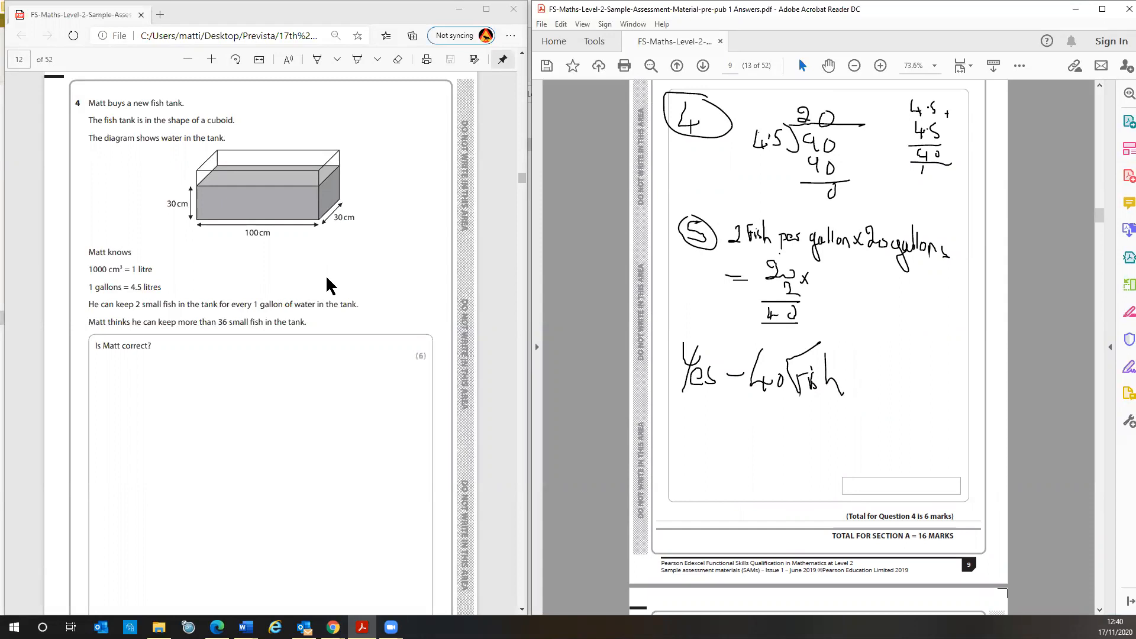
mouse_move(552, 317)
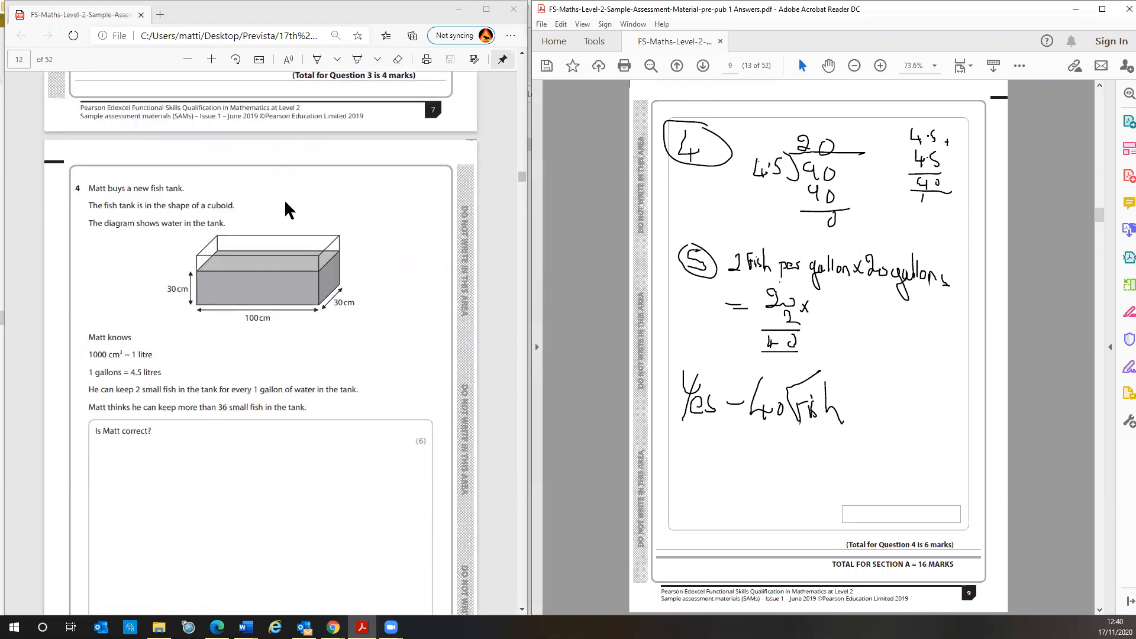
mouse_move(308, 422)
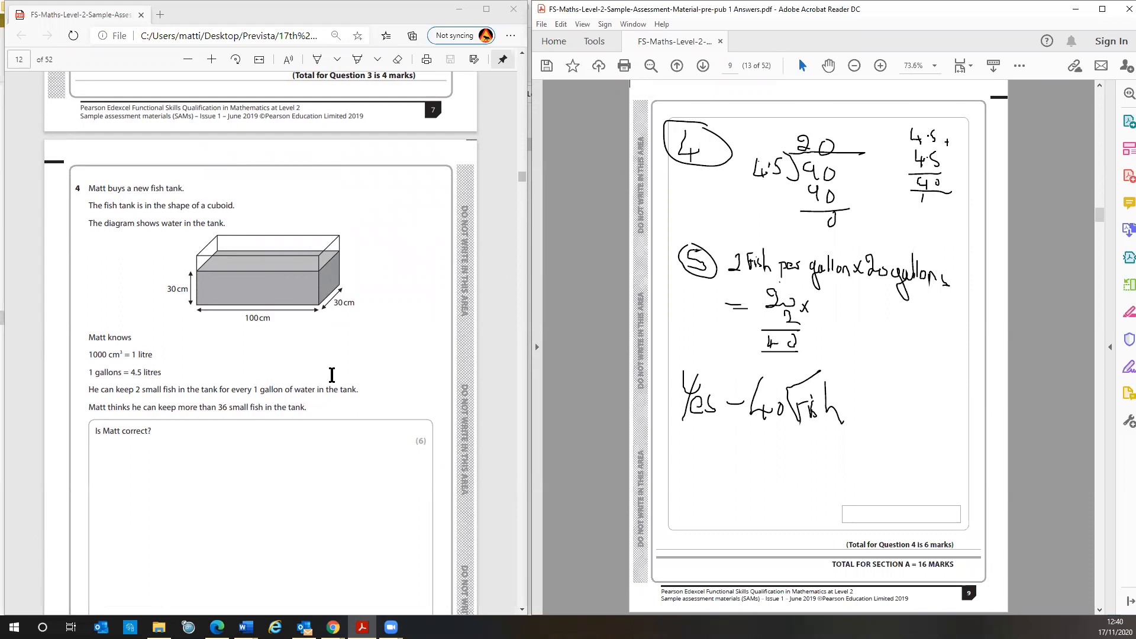
scroll("down", 3)
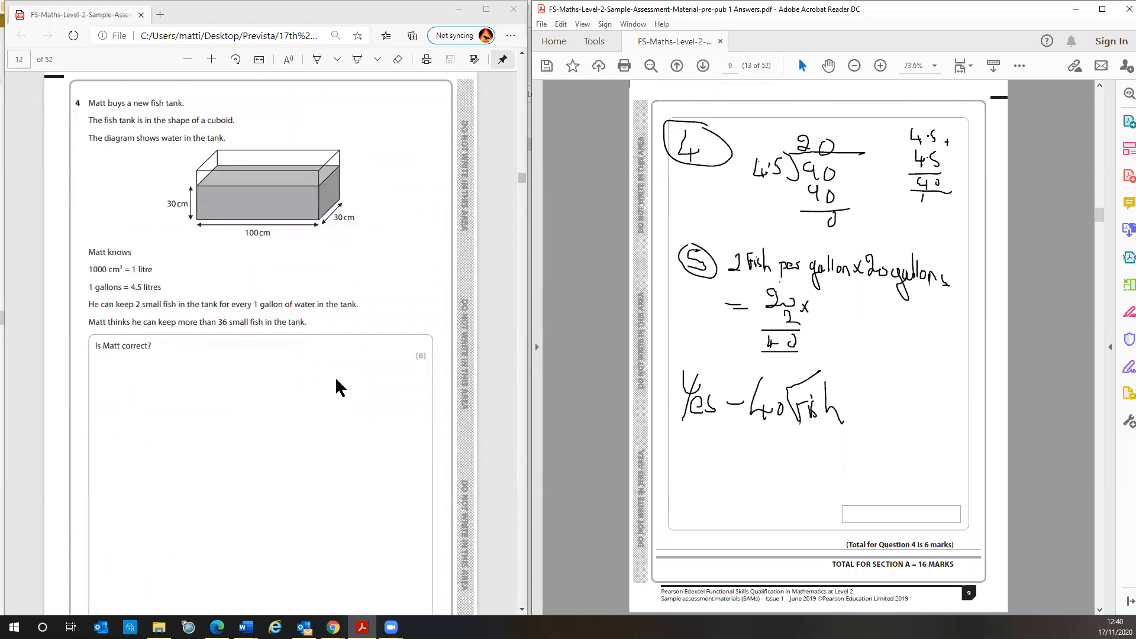
mouse_move(335, 397)
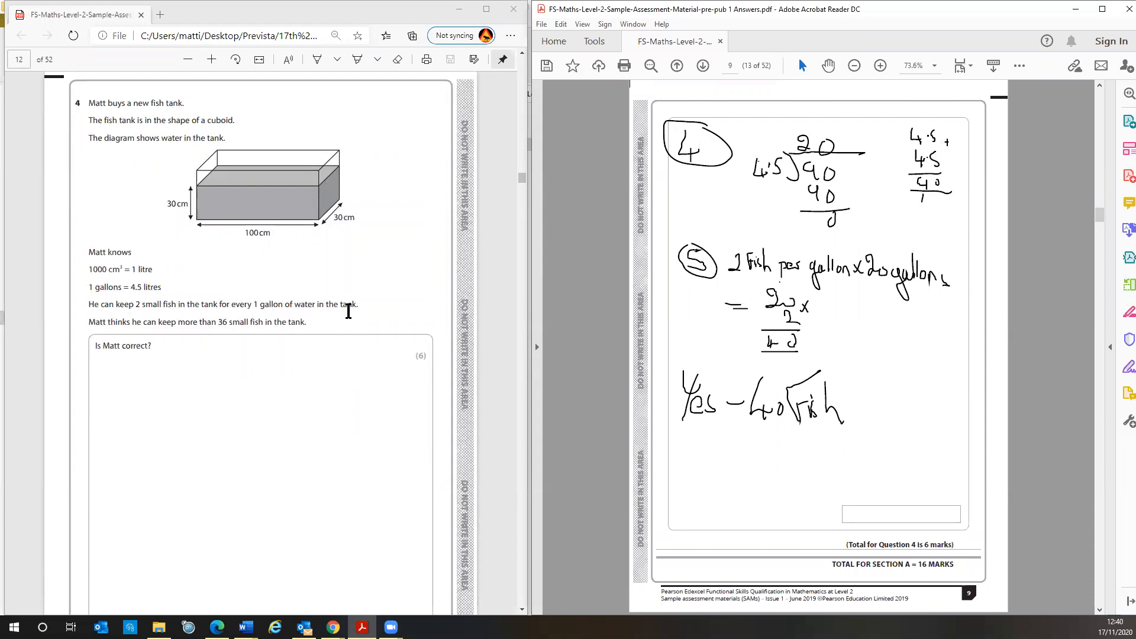
mouse_move(356, 294)
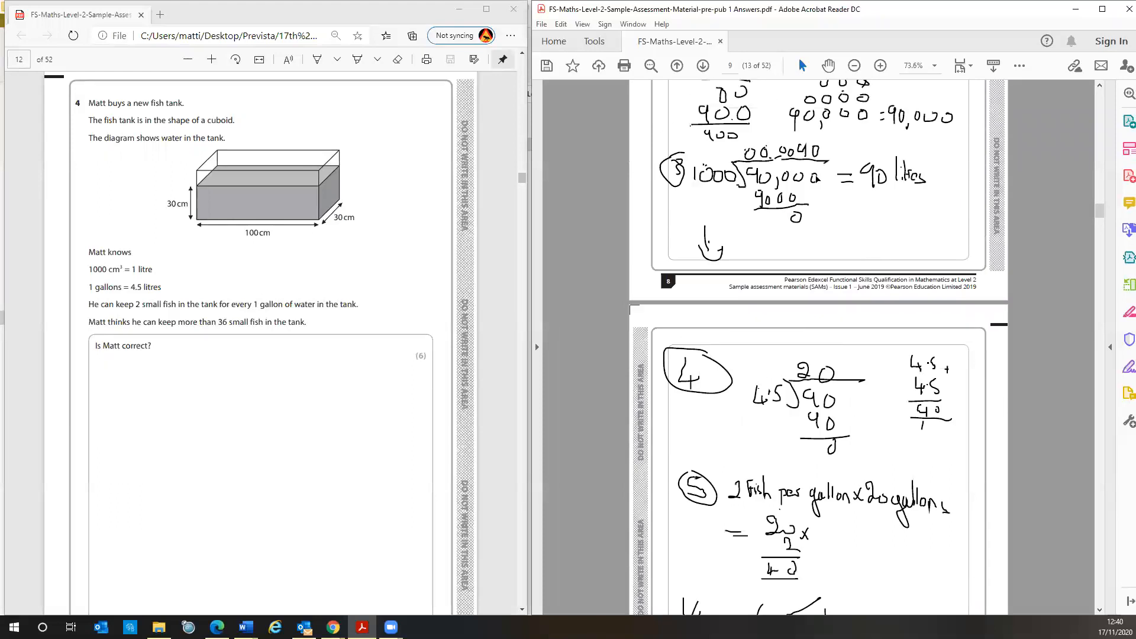
scroll("down", 3)
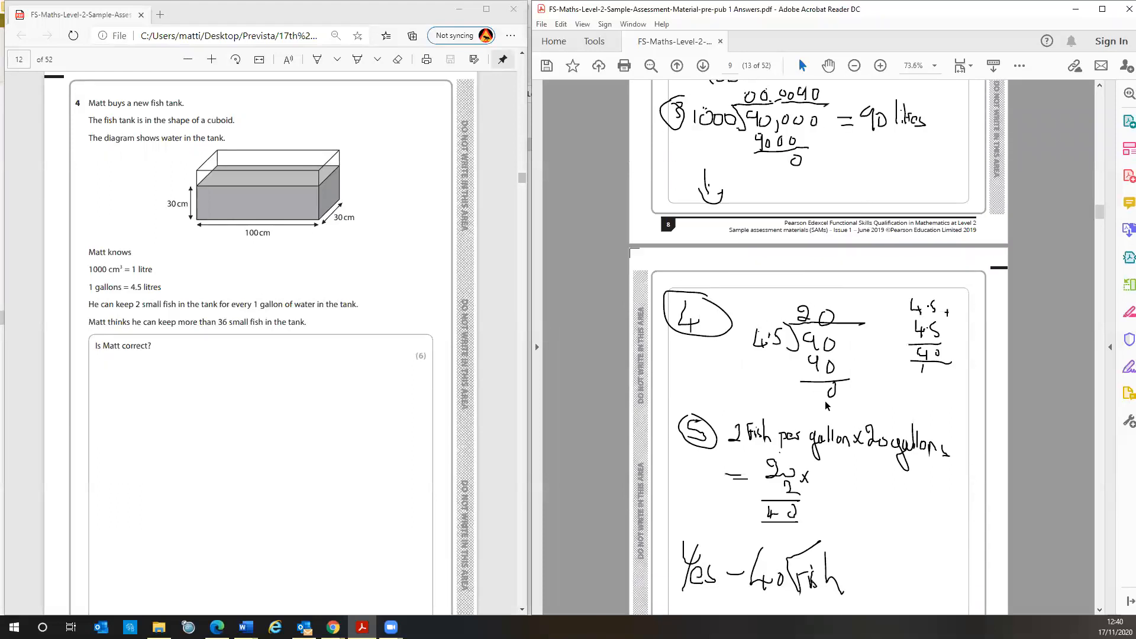
mouse_move(1038, 262)
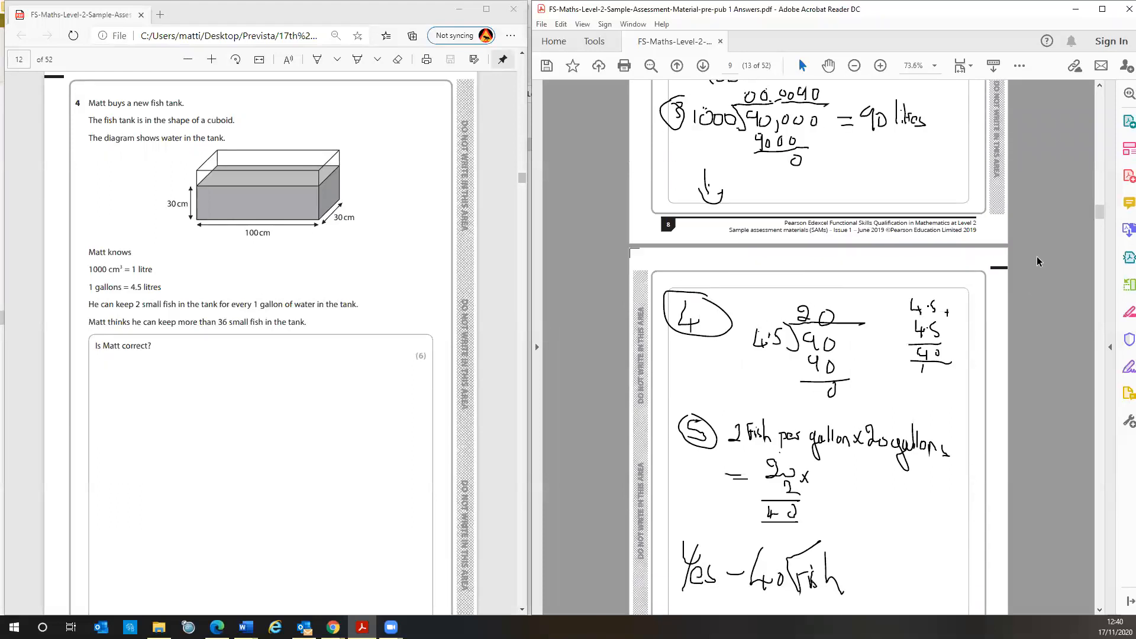